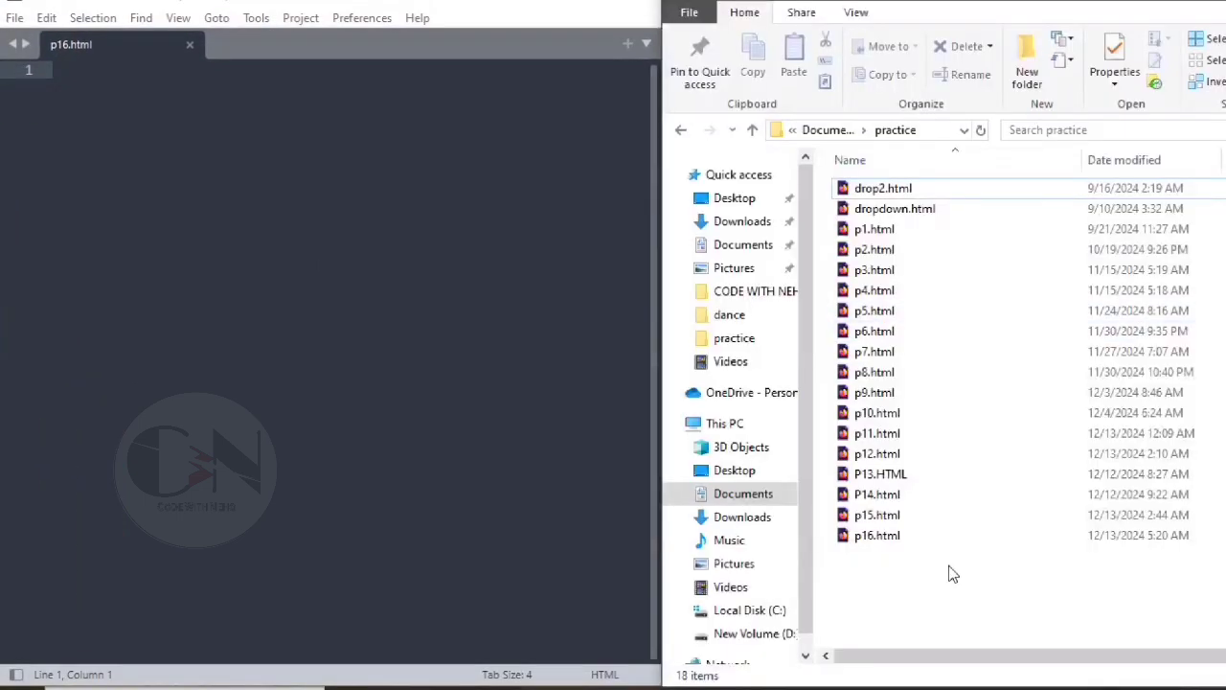
# Step: Launch p16.html in Firefox beside the editor and start the html and head tags
pyautogui.doubleClick(878, 535)
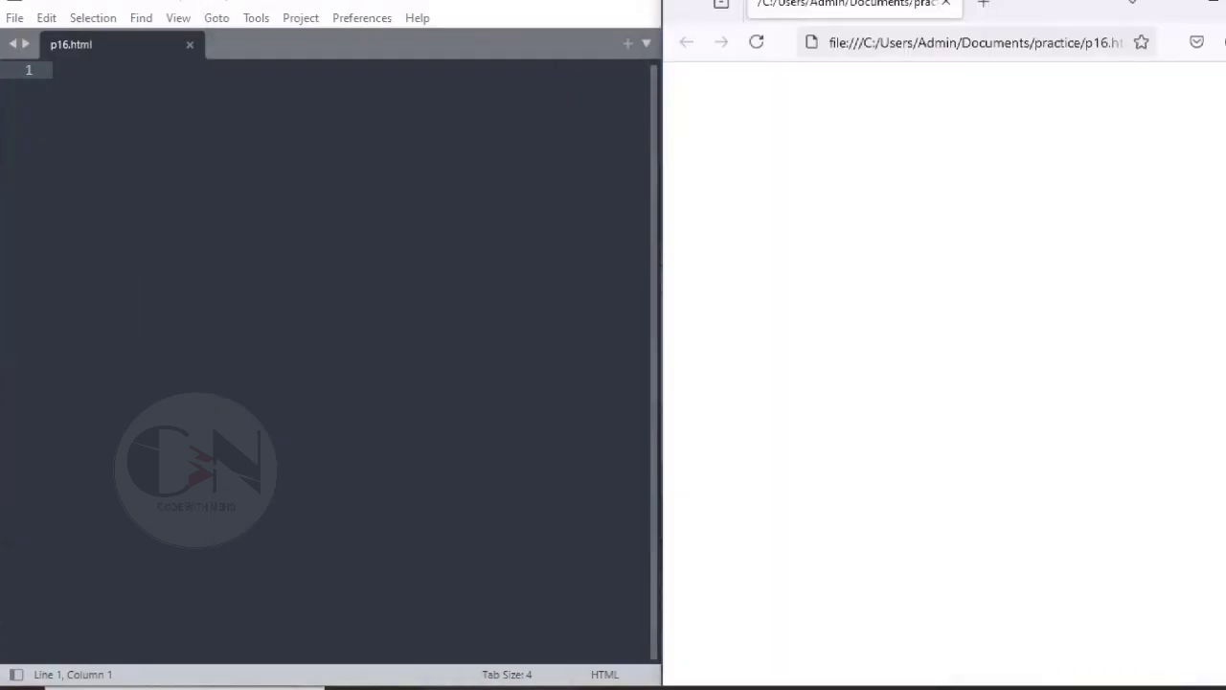
pyautogui.write('<')
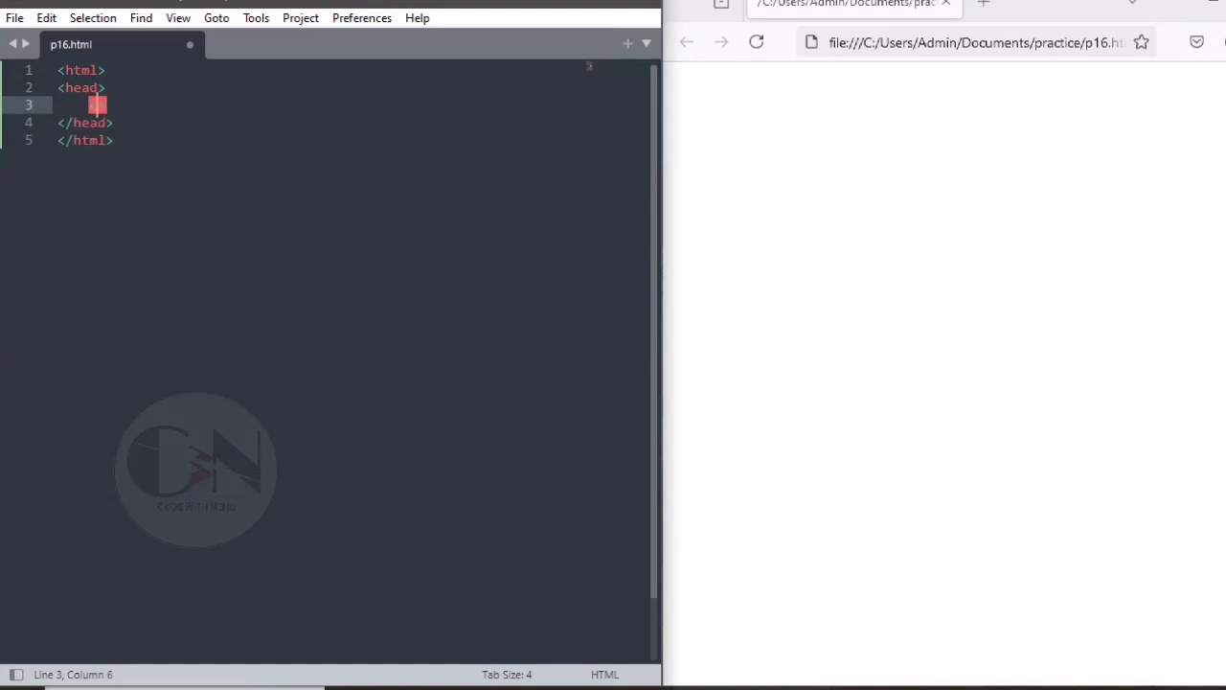
# Step: Add the title 'Password Validation in Javascript' in head, then a body with a form
pyautogui.write('<title></title>')
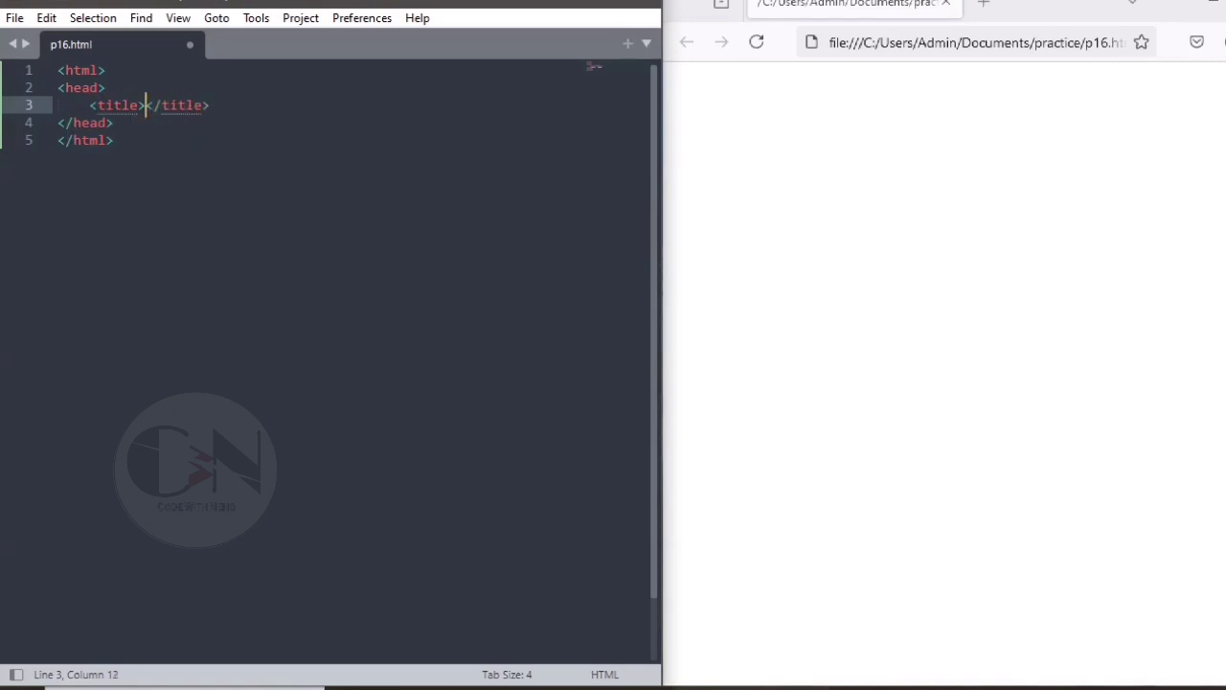
pyautogui.write('Password')
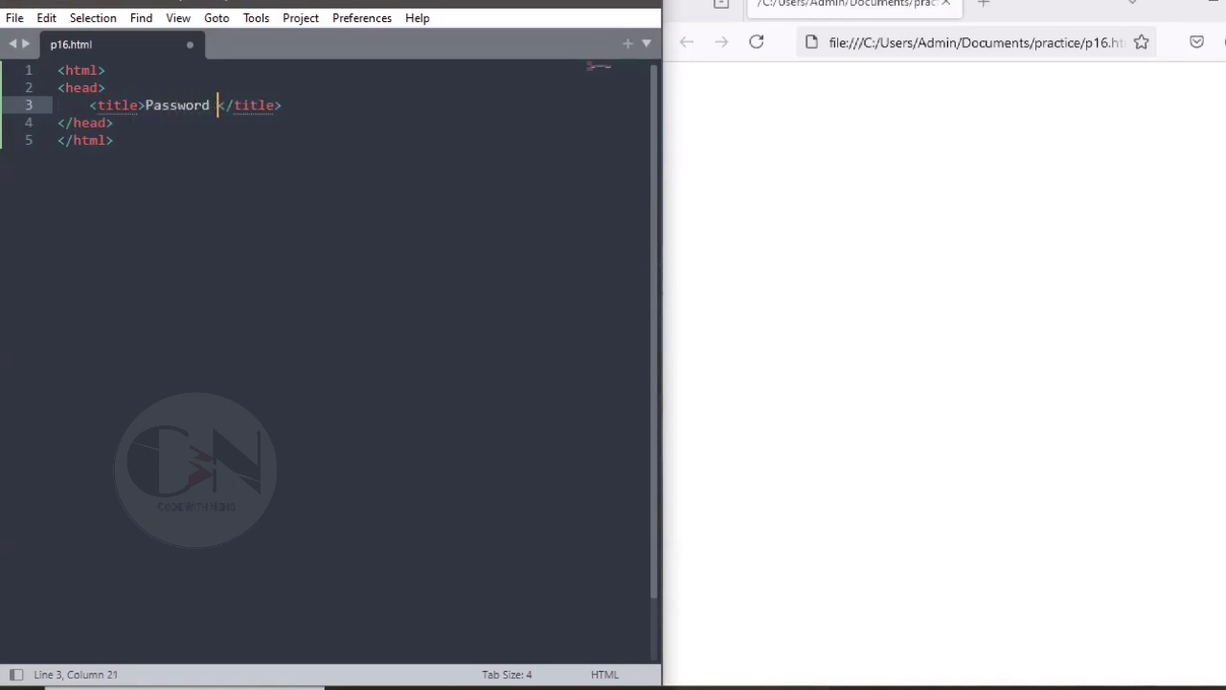
pyautogui.write('Valid')
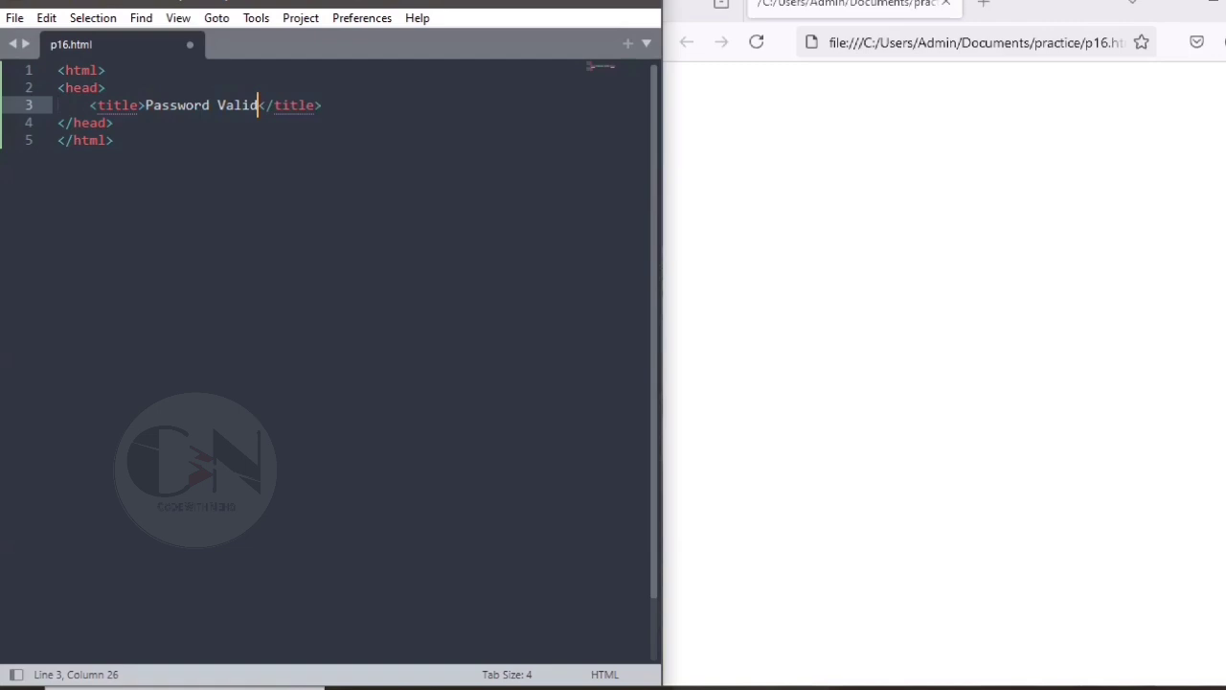
pyautogui.write('ation in Ja')
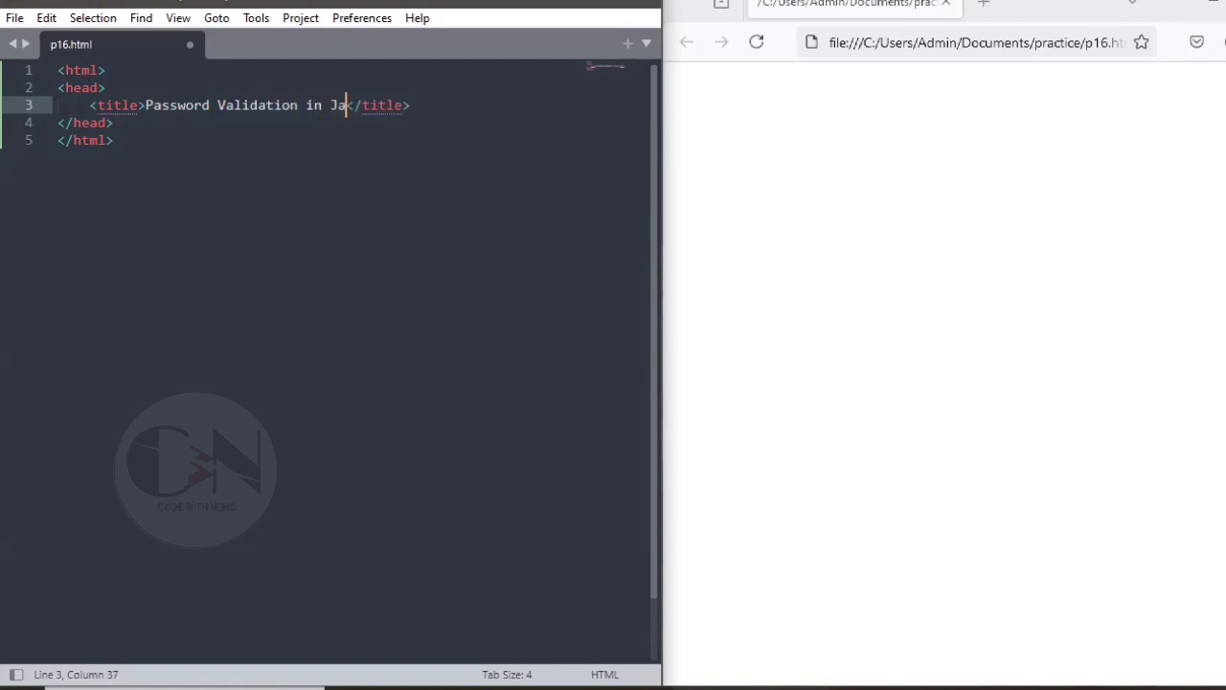
pyautogui.write('vascript')
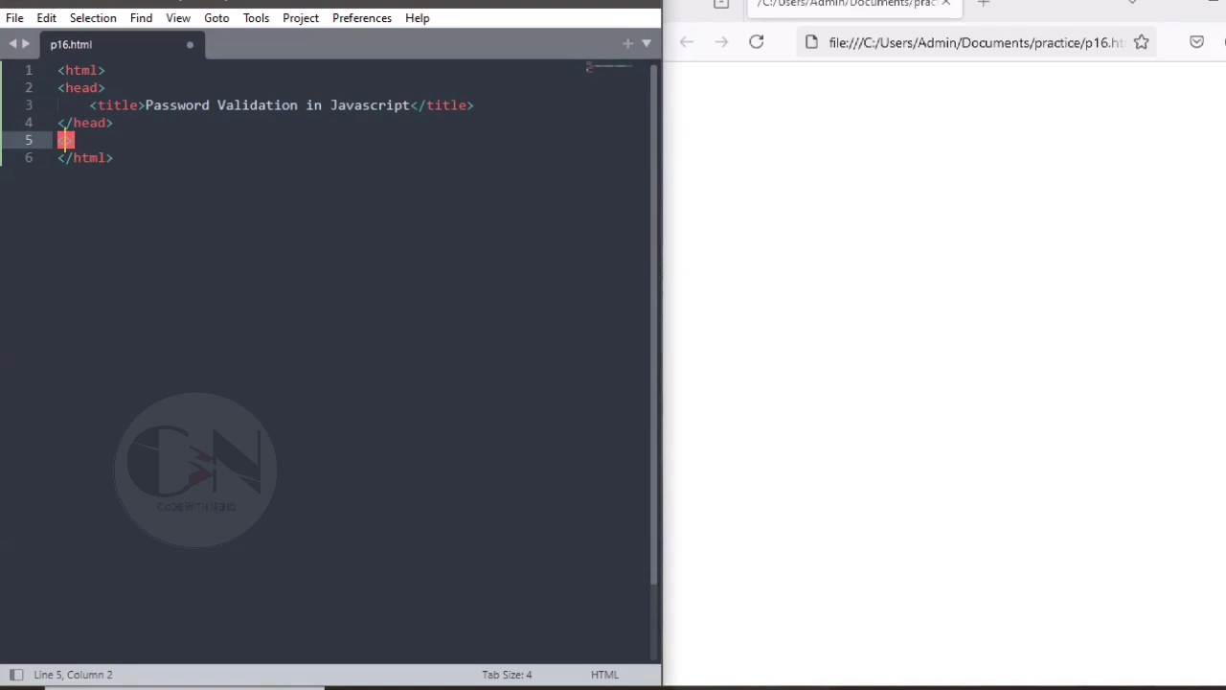
pyautogui.write('<body>')
pyautogui.write('<form>')
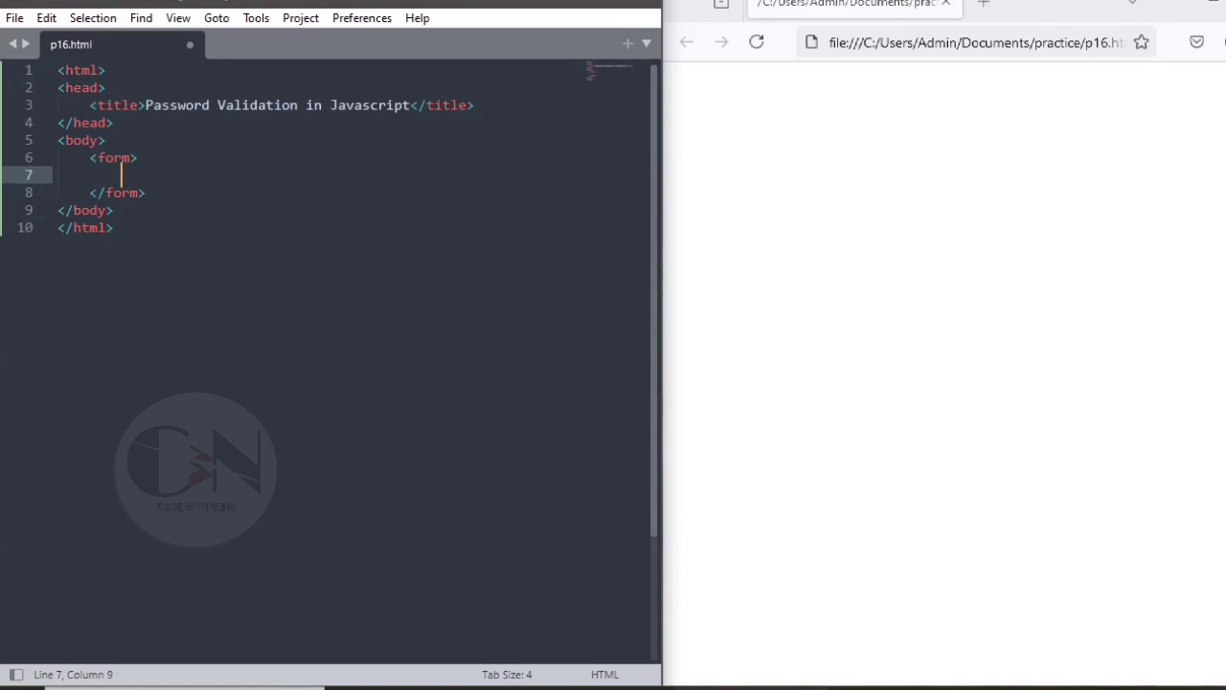
# Step: Add the Enter UserName label with a text input named sname, id n1
pyautogui.write('Enter U')
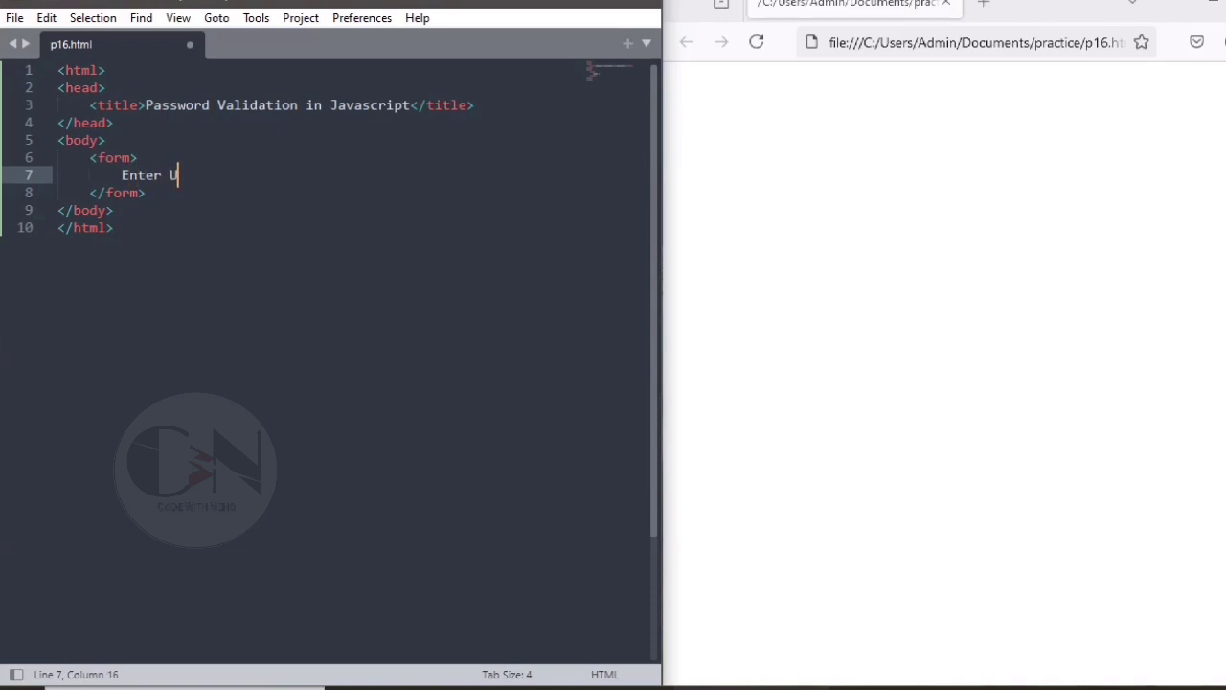
pyautogui.write('serNam')
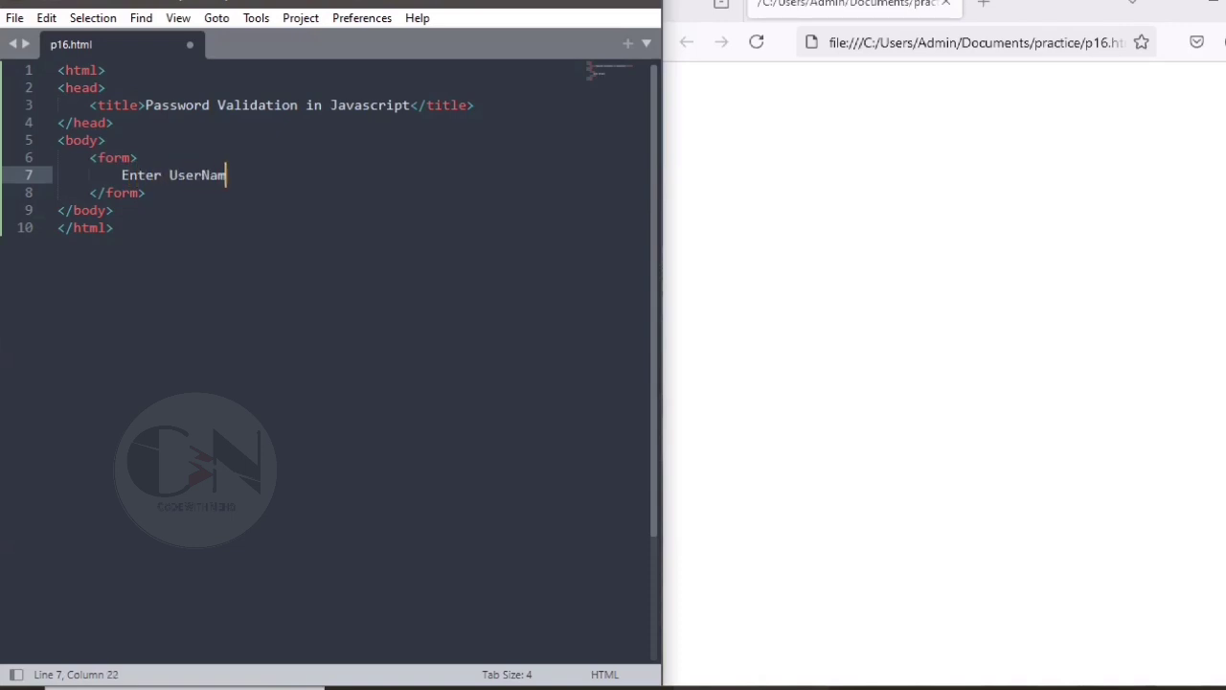
pyautogui.write('<input>')
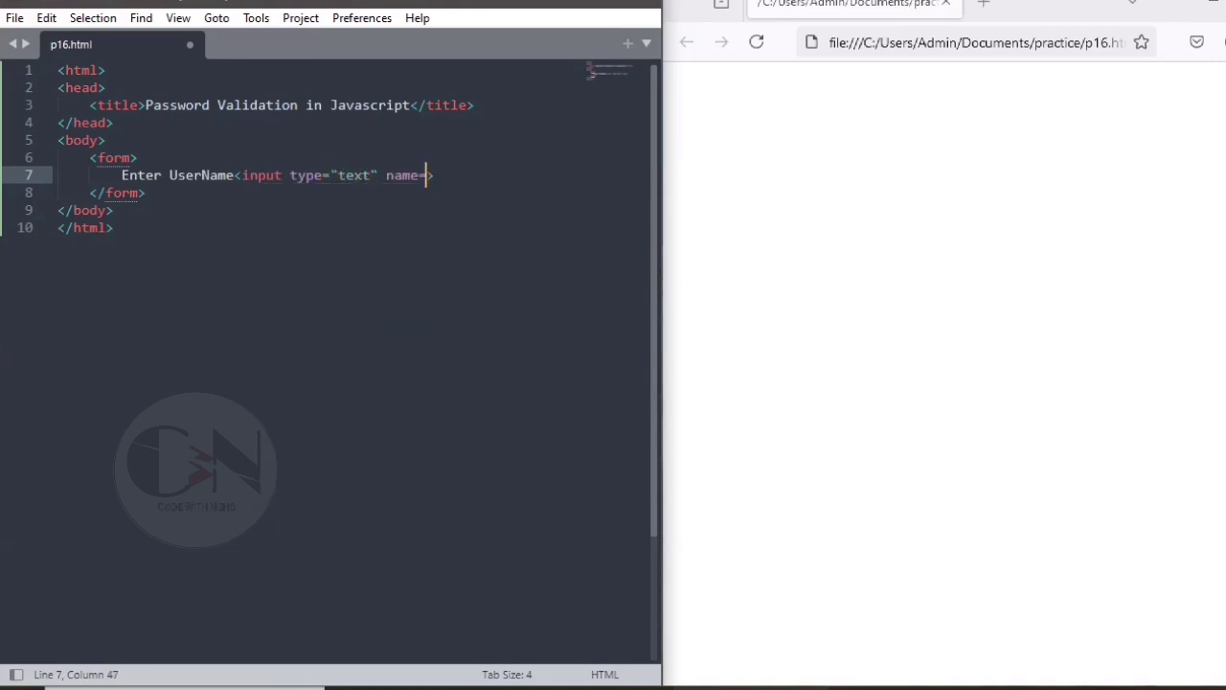
pyautogui.write('"sname"')
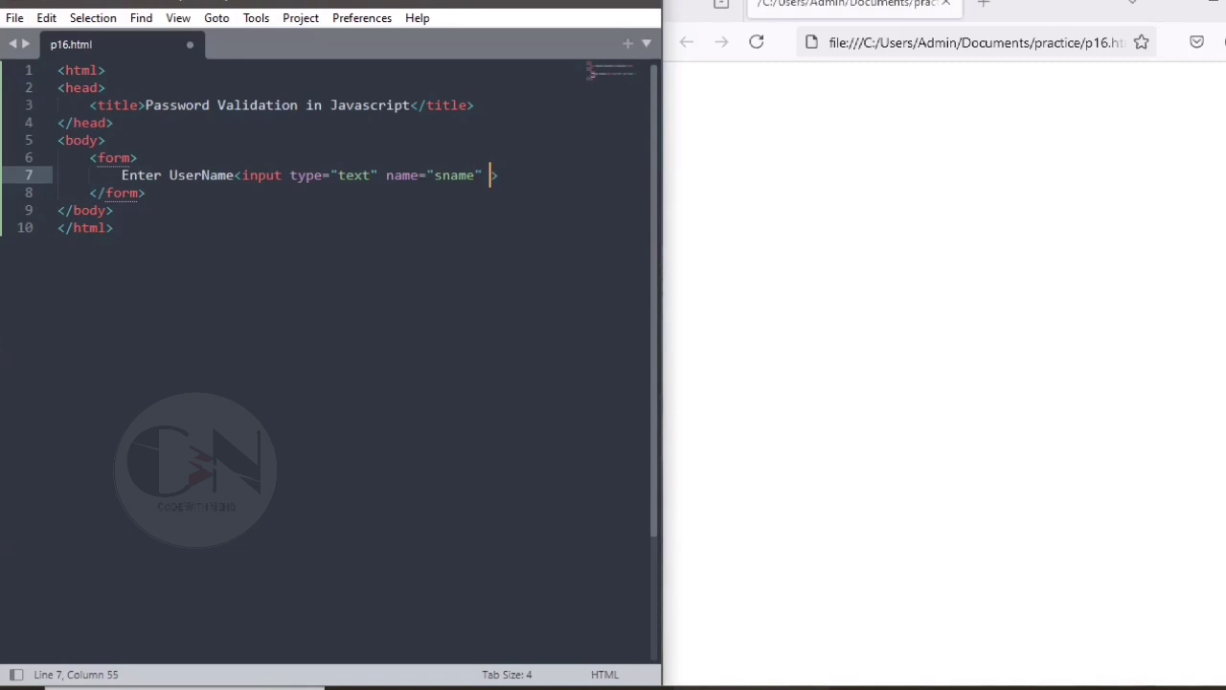
pyautogui.write('id="n1')
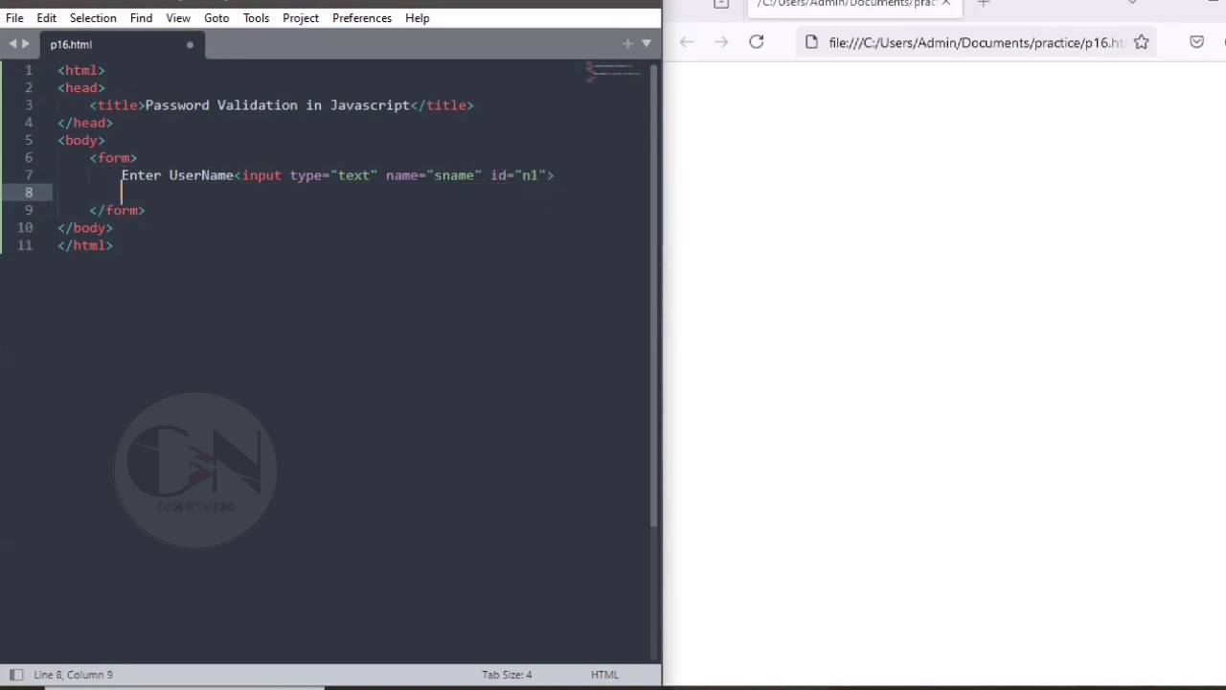
# Step: Add the Enter Password label with a password input named and id'd pass
pyautogui.write('E')
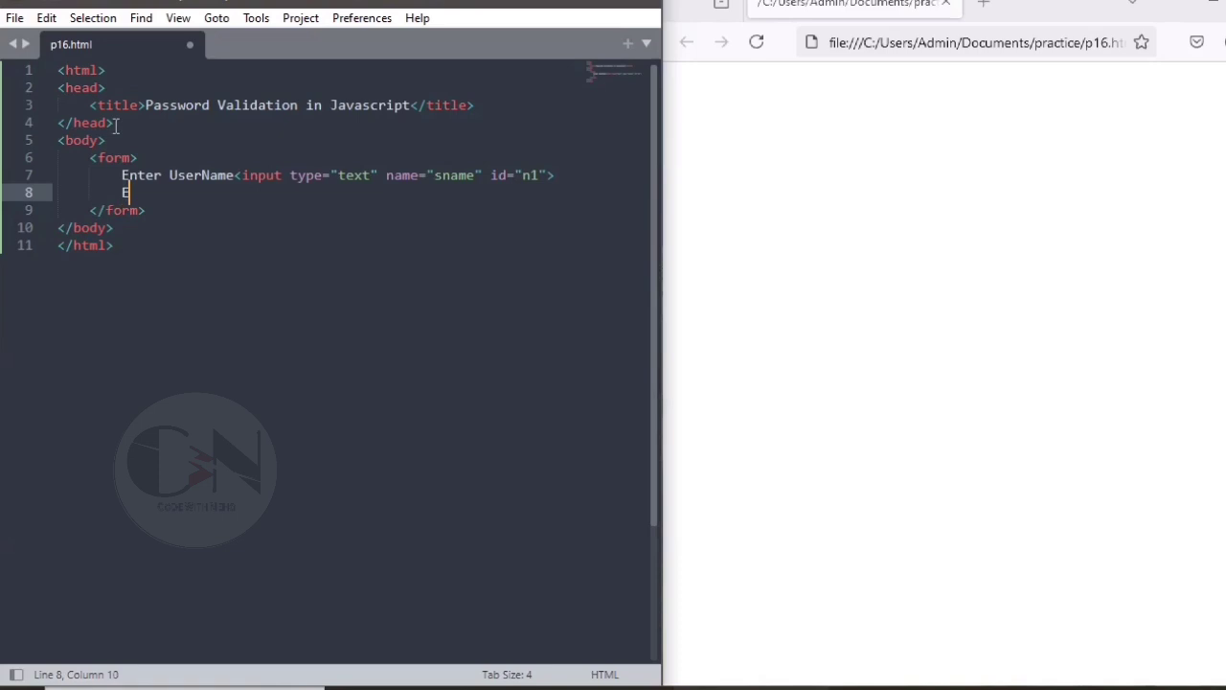
pyautogui.write('nter P')
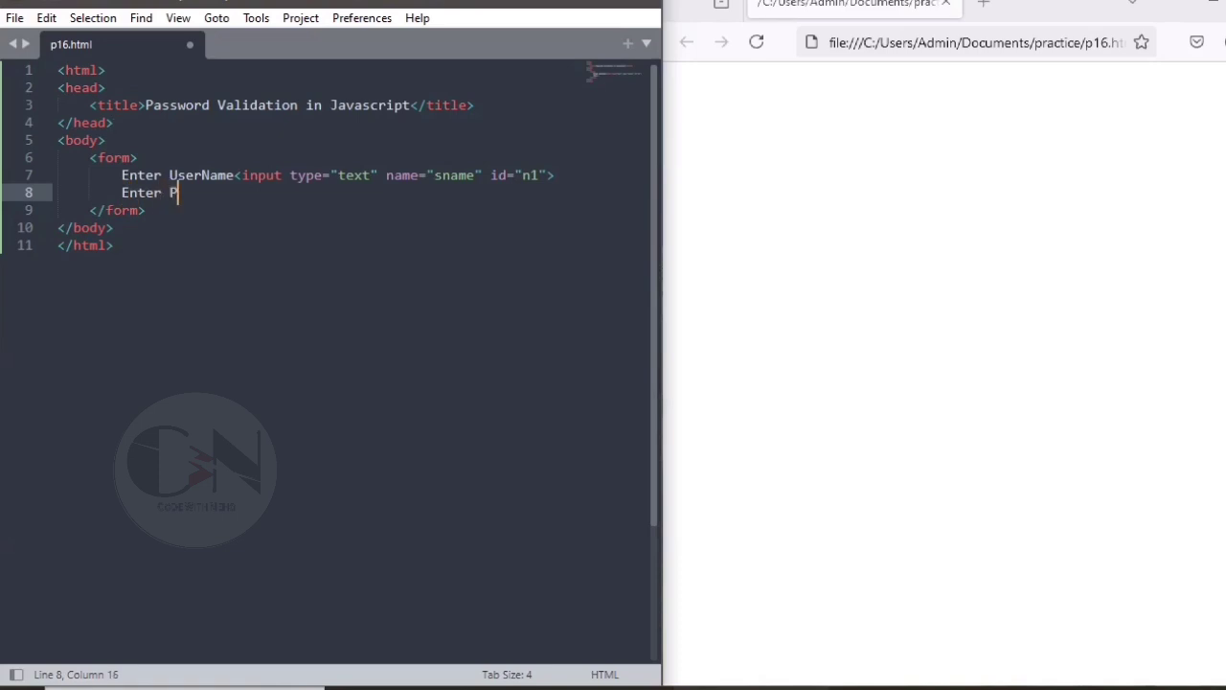
pyautogui.write('assword')
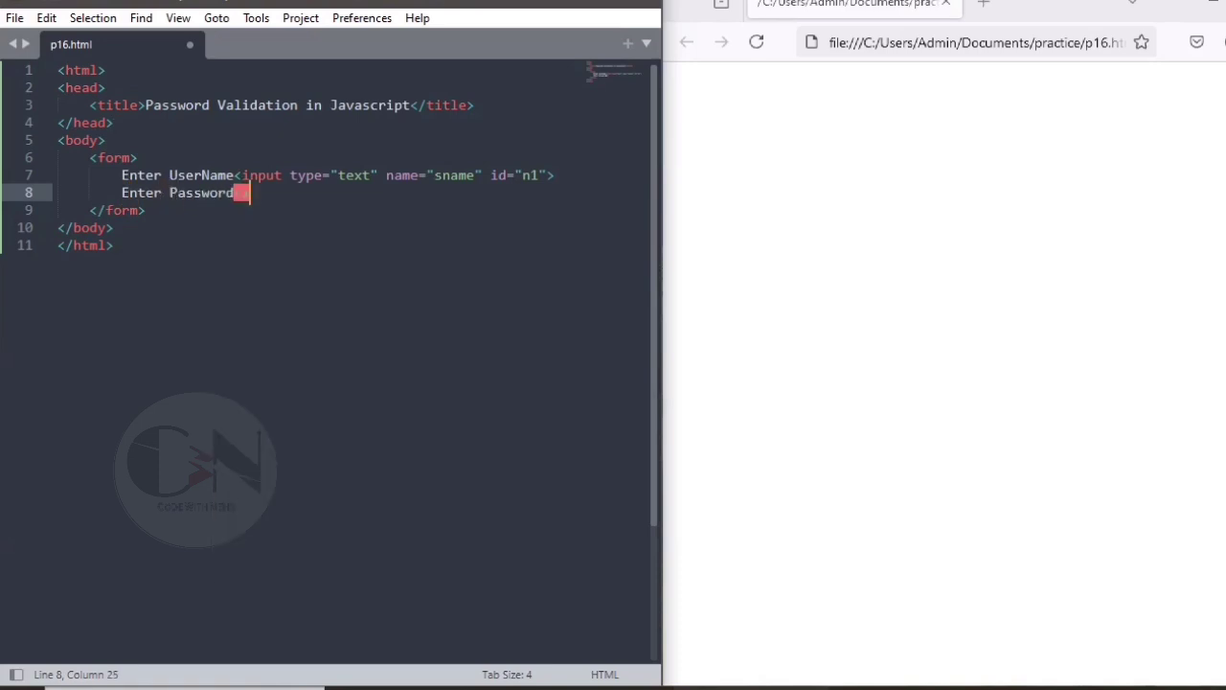
pyautogui.write('<input type="password">')
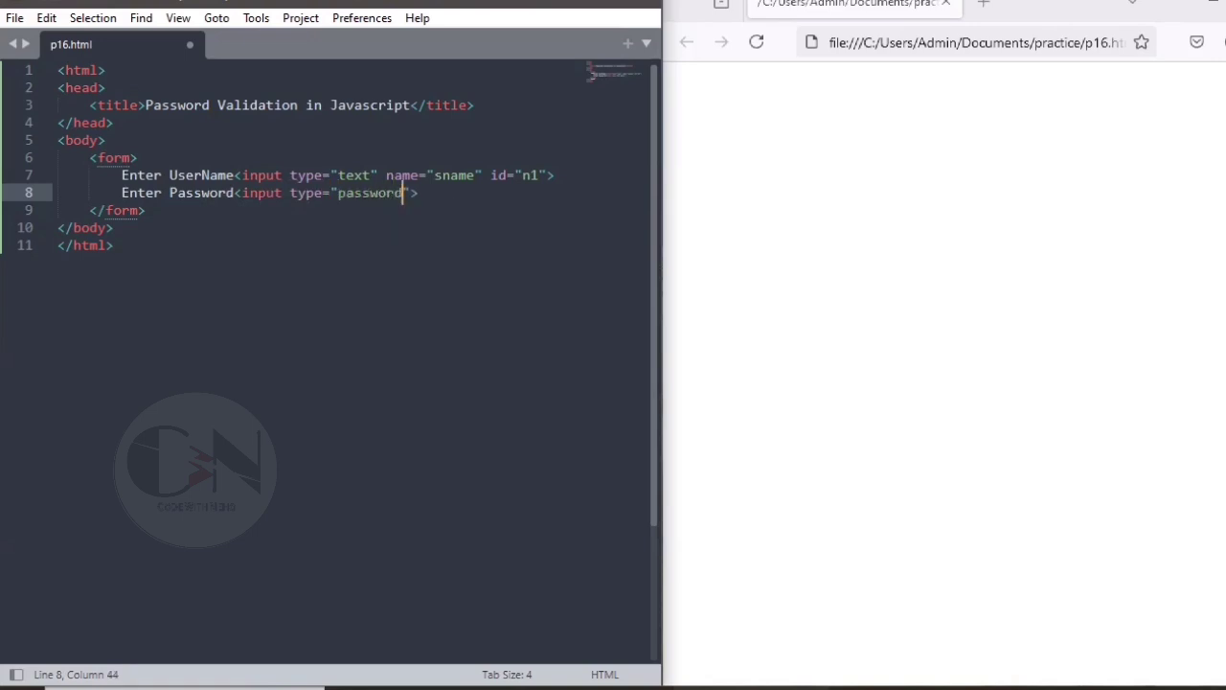
pyautogui.write('name=')
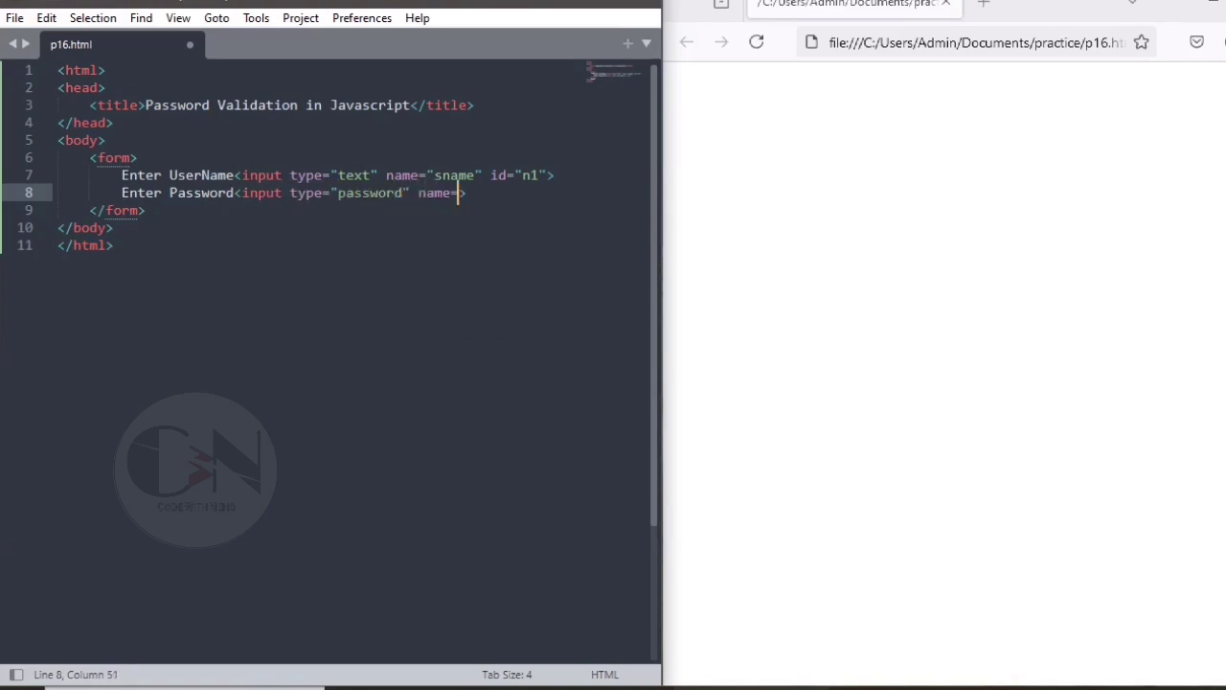
pyautogui.write('"pass" id="p"')
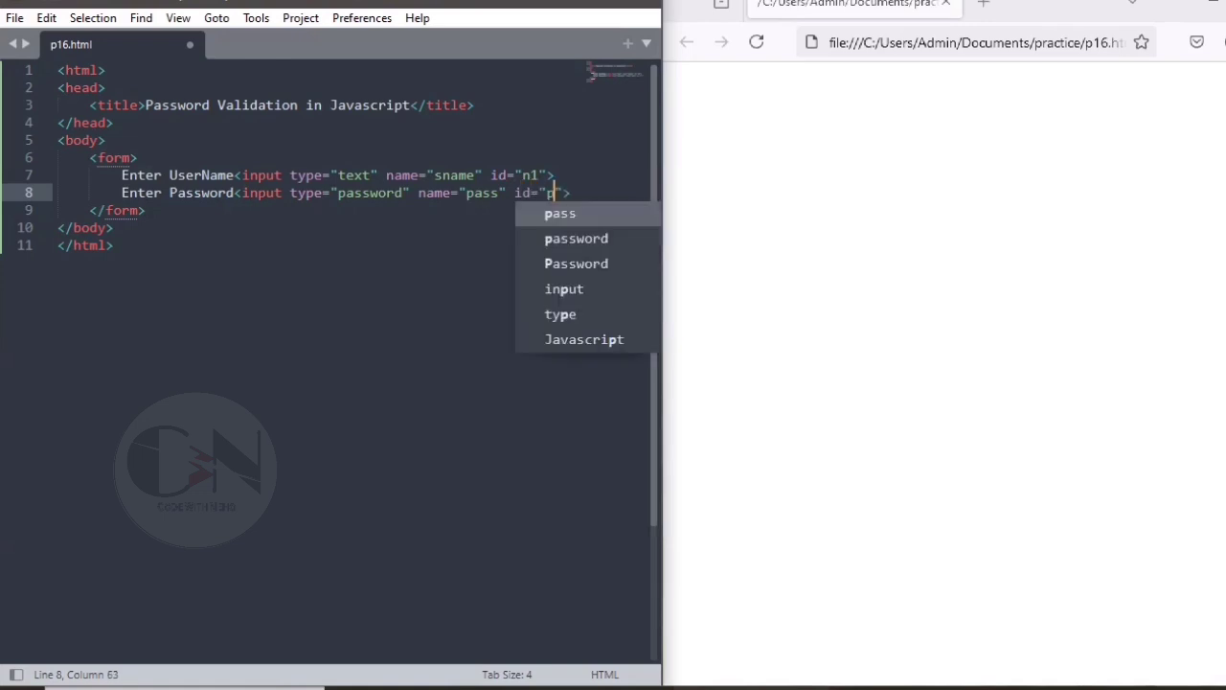
pyautogui.write('ass')
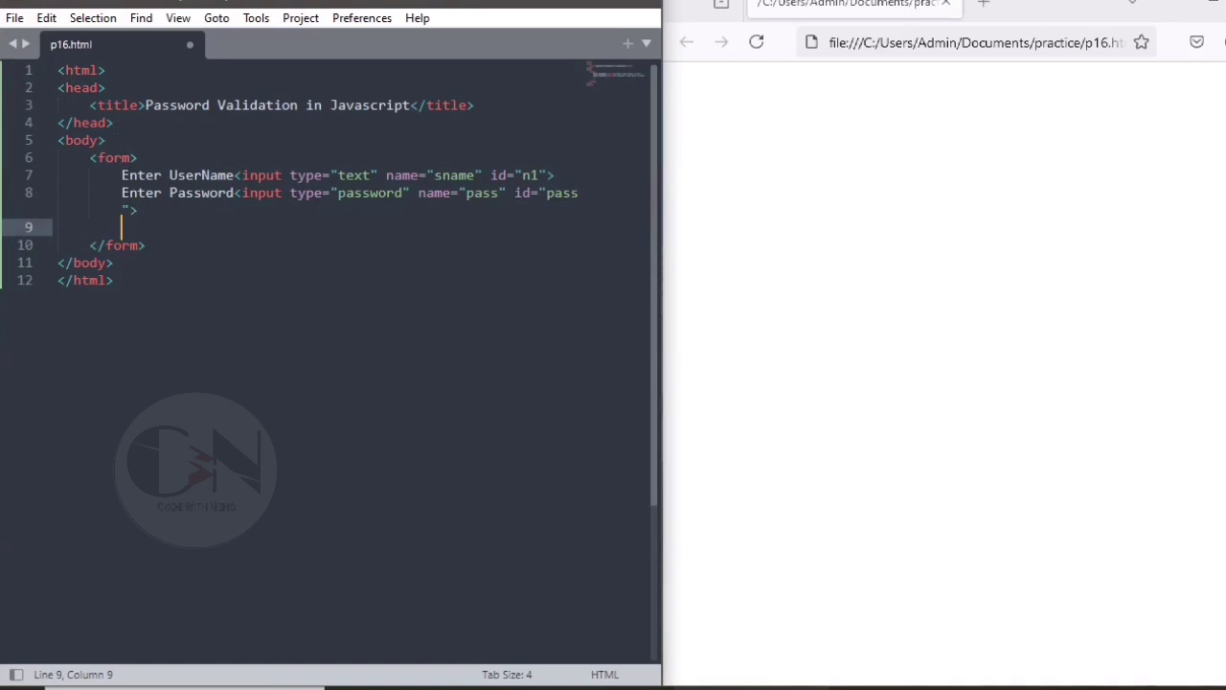
# Step: Add the Confirm Password label with a password input named and id'd cpass
pyautogui.write('Con')
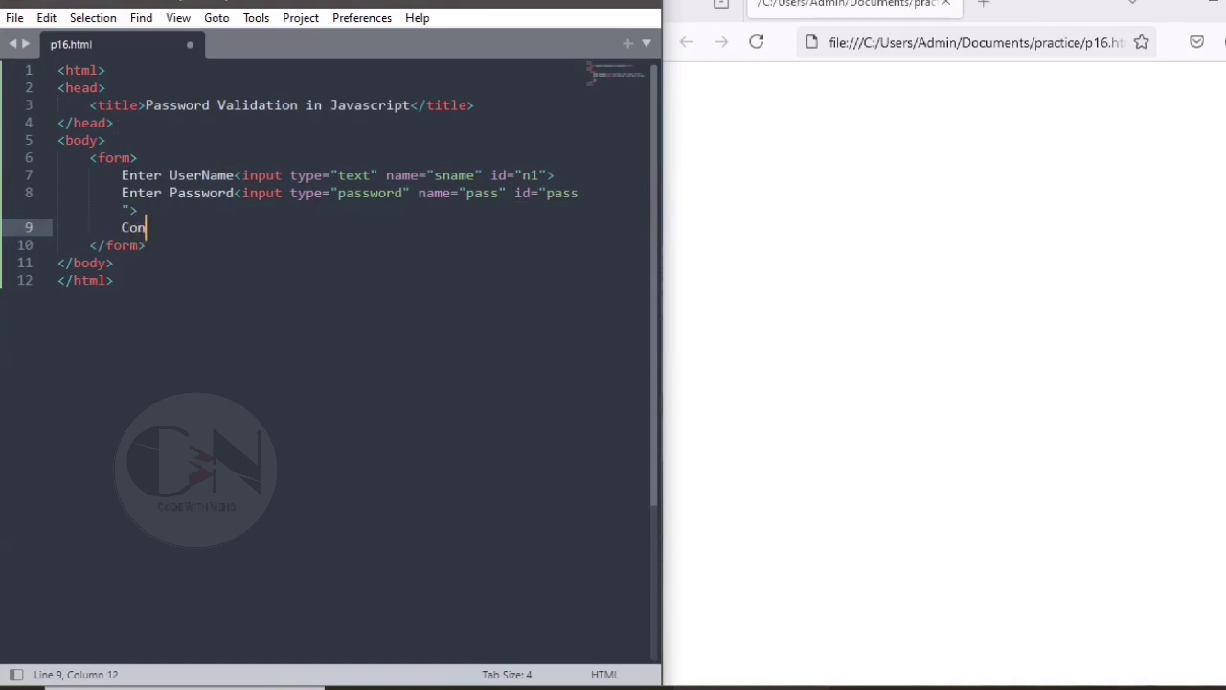
pyautogui.write('firm Password<input type="">')
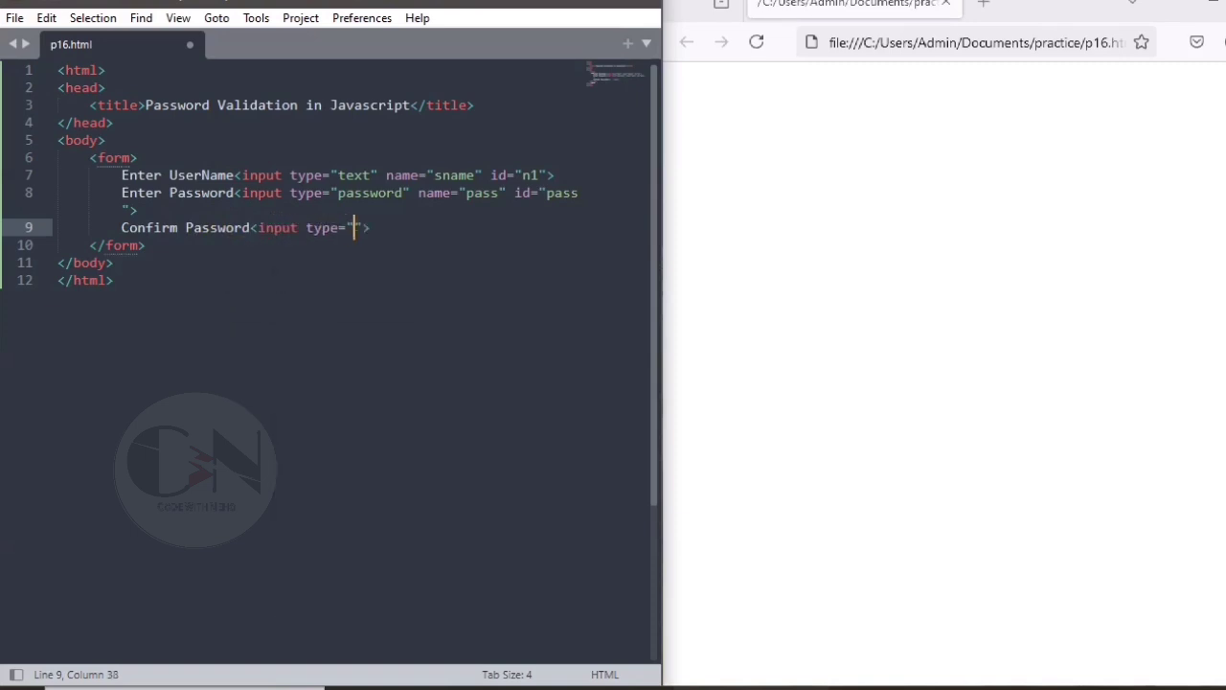
pyautogui.write('password"')
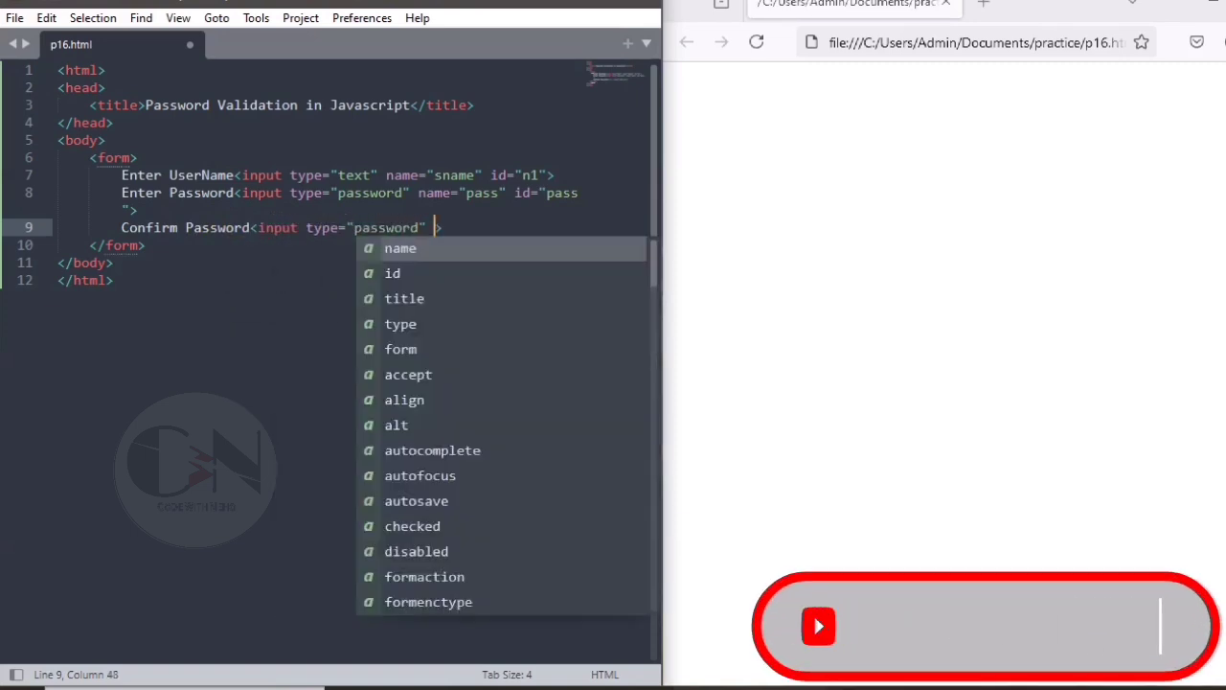
pyautogui.write('name="c')
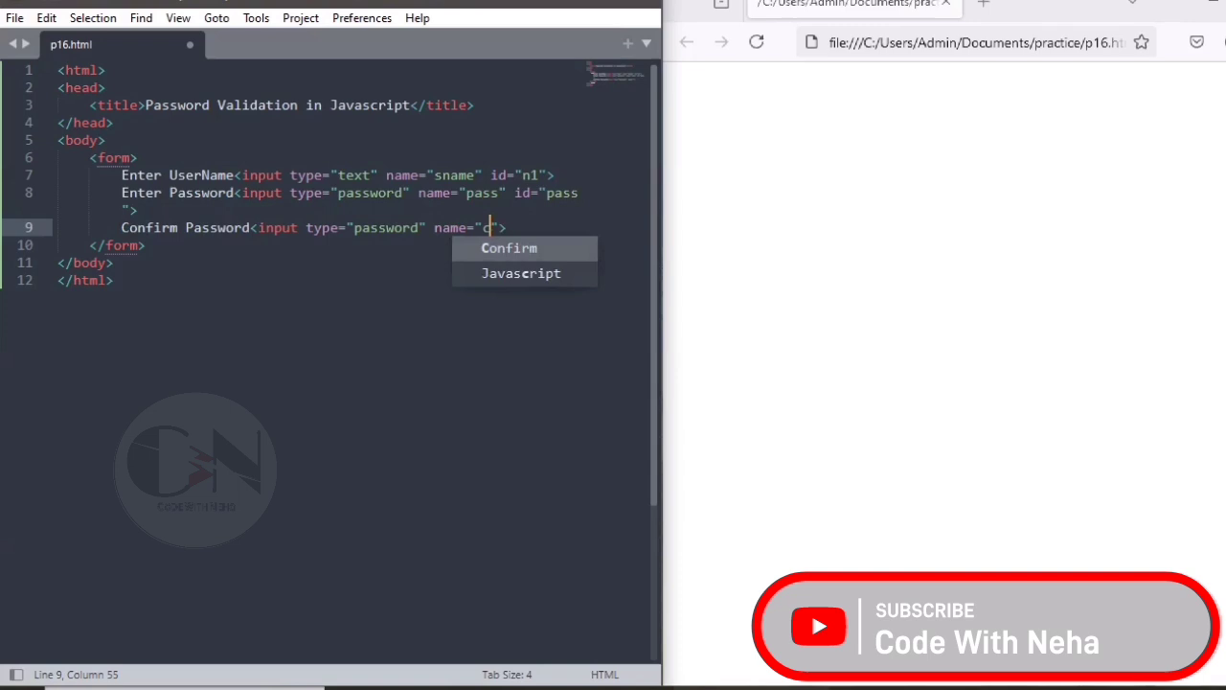
pyautogui.write('pass" id="cpass')
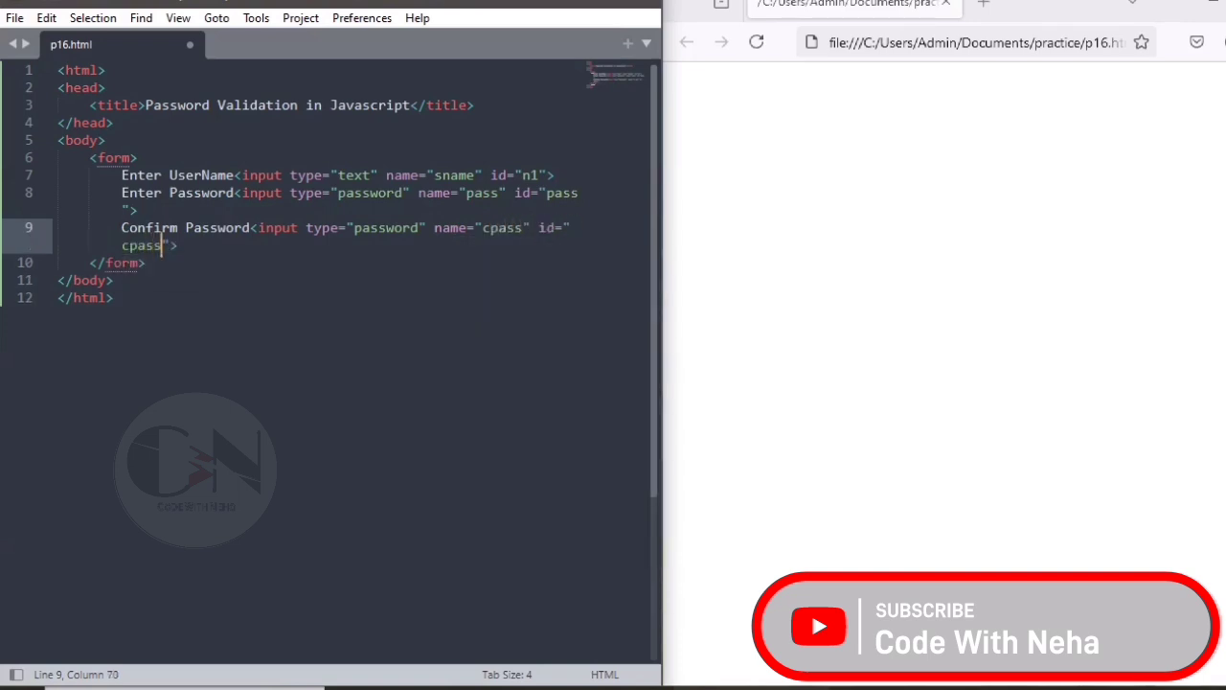
# Step: Add a button input named btn with value LOGIN below the fields and save p16.html
pyautogui.press('enter')
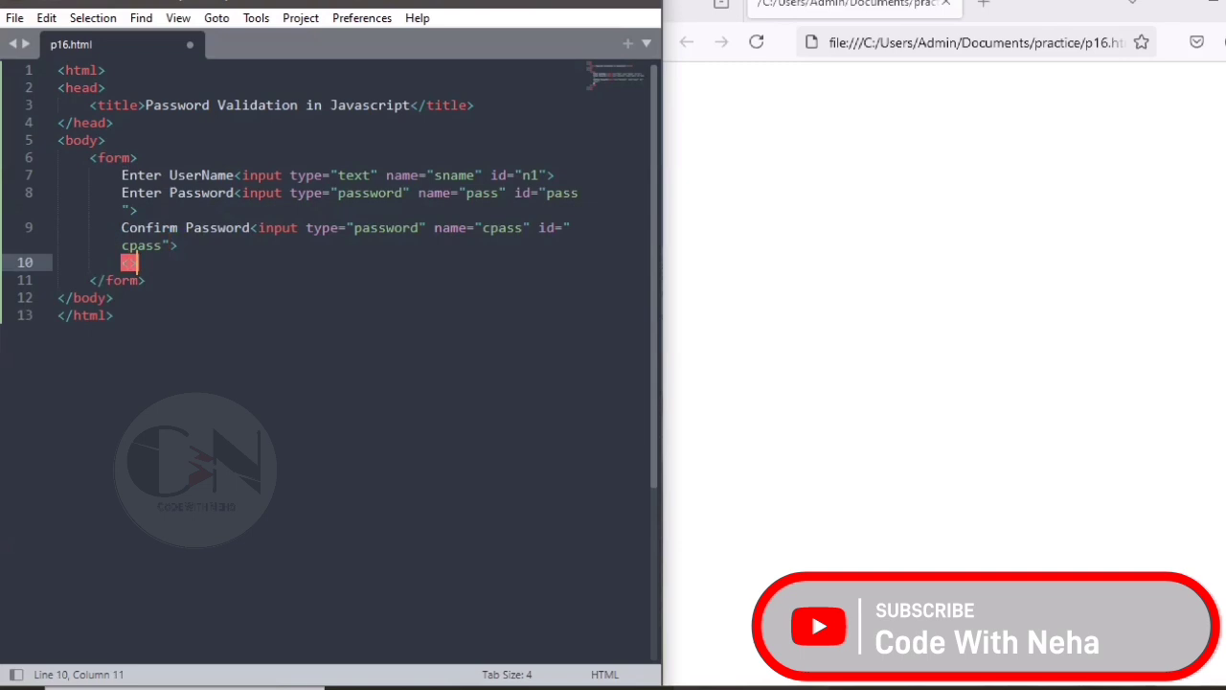
pyautogui.write('<input type="button">')
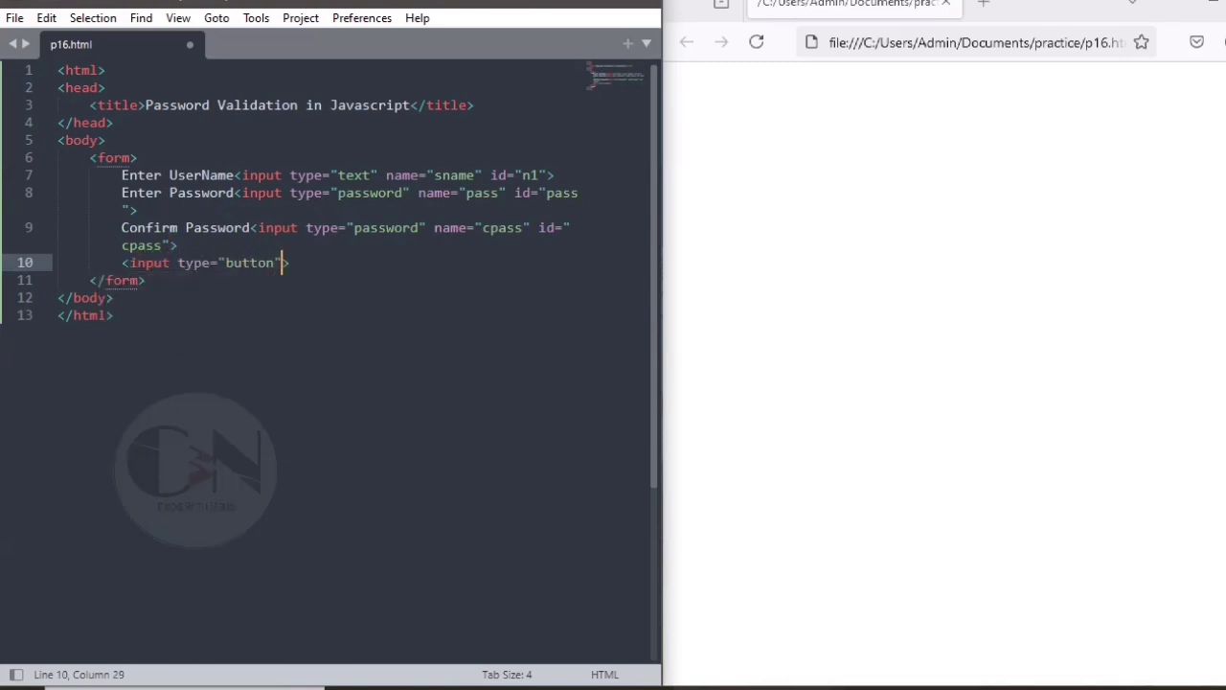
pyautogui.write('name="btn" value="LOGIN')
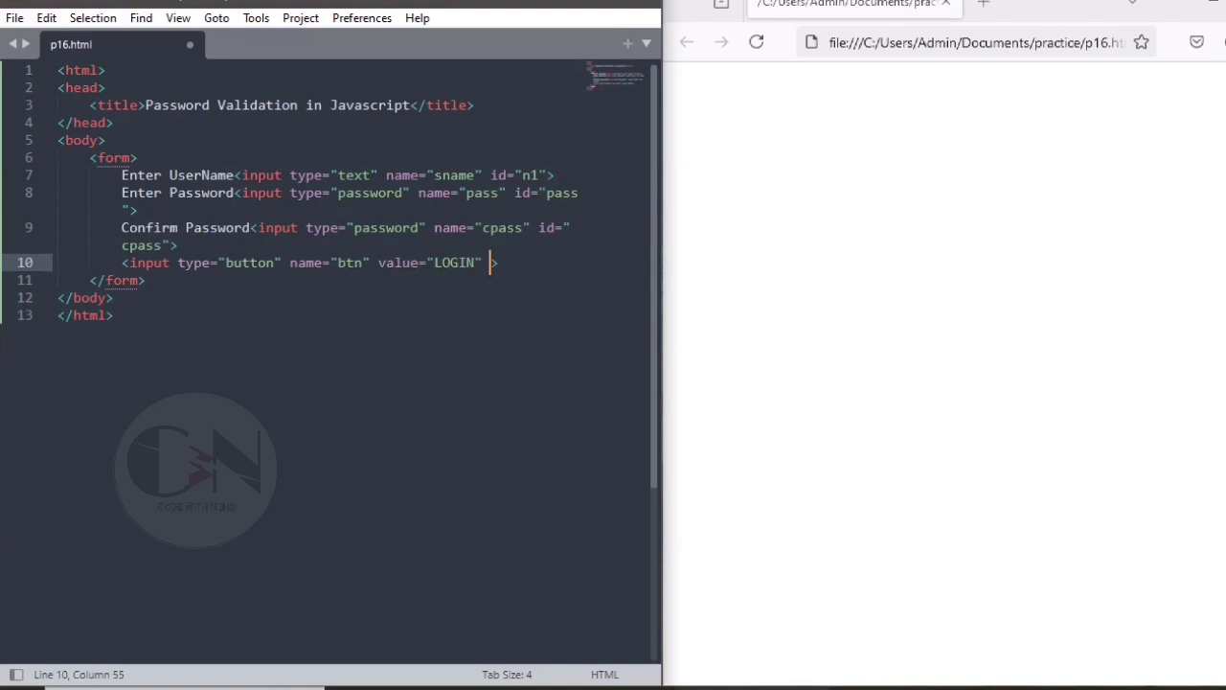
pyautogui.press('ctrl+s')
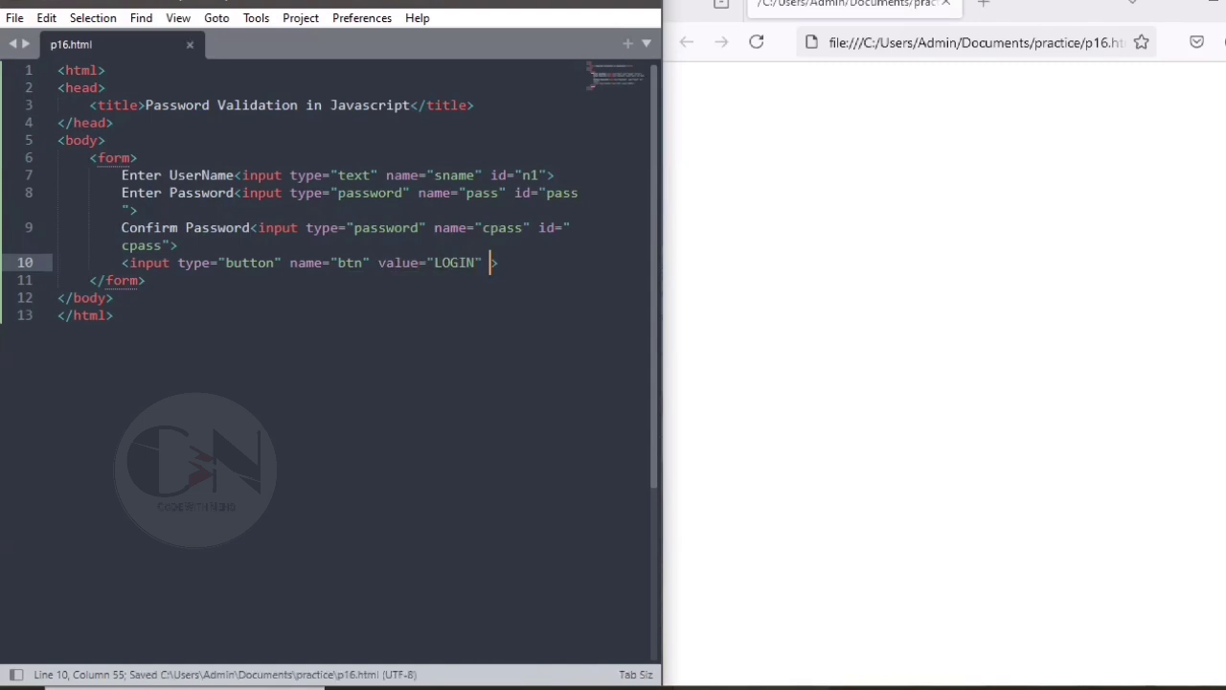
# Step: Insert <br> tags after the username, password and confirm password lines so fields stack vertically
pyautogui.click(755, 42)
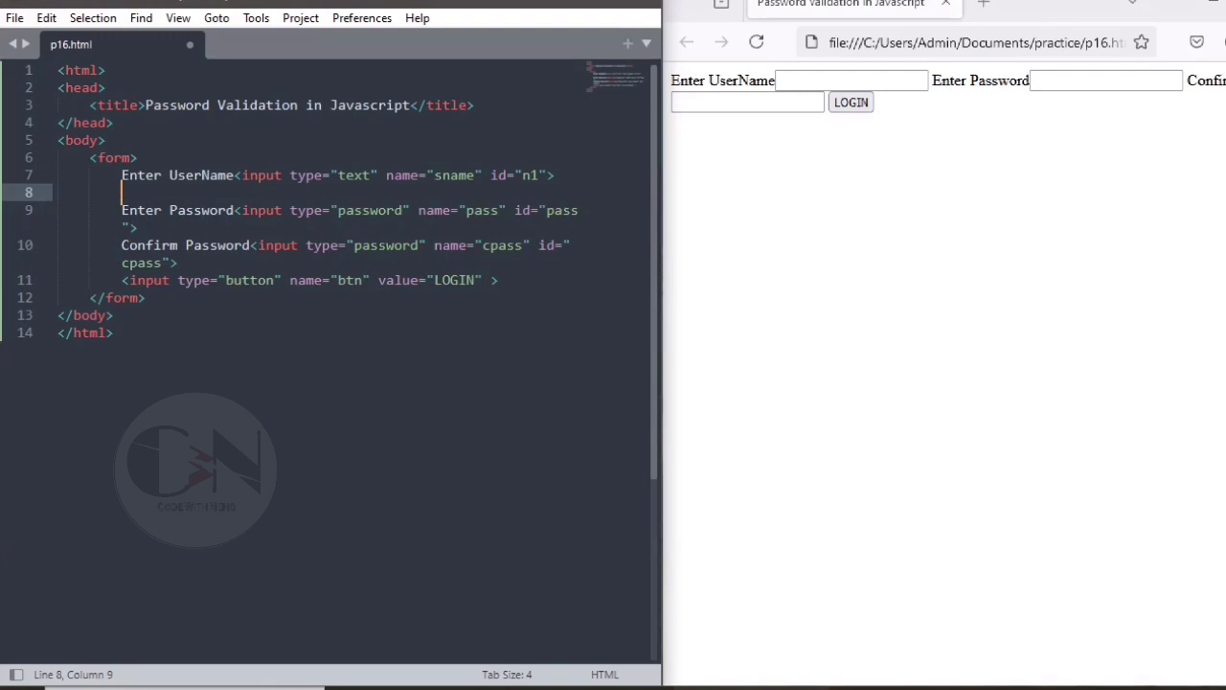
pyautogui.write('<br>')
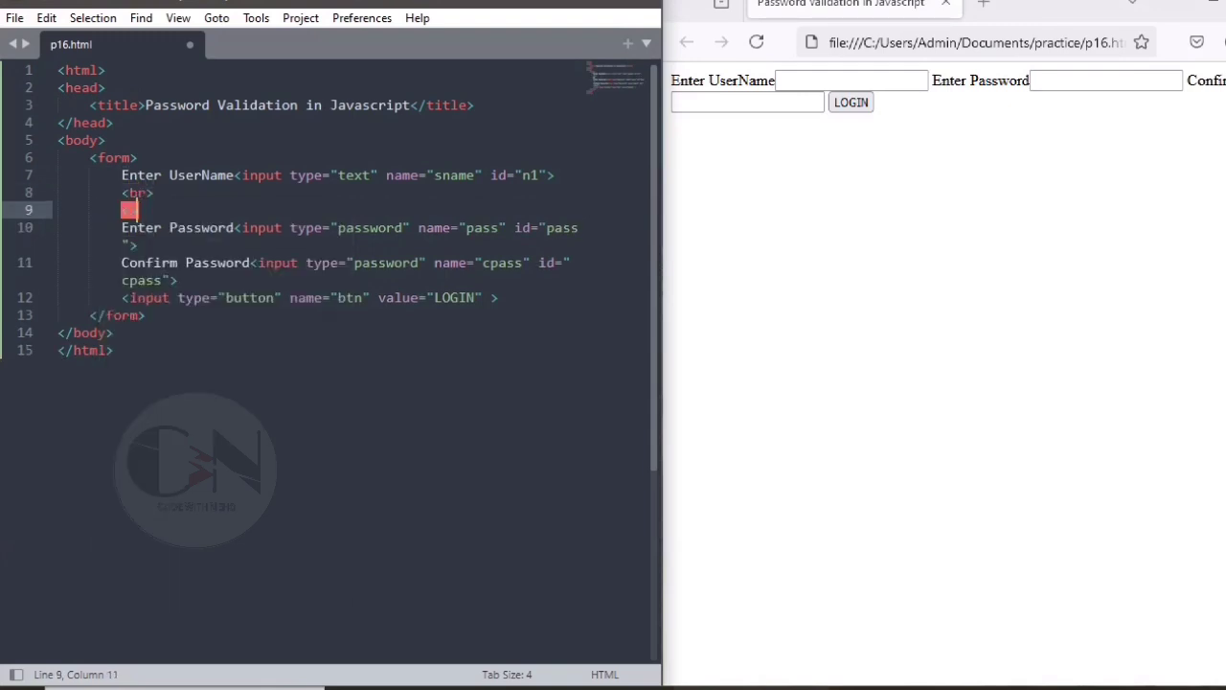
pyautogui.write('<br>')
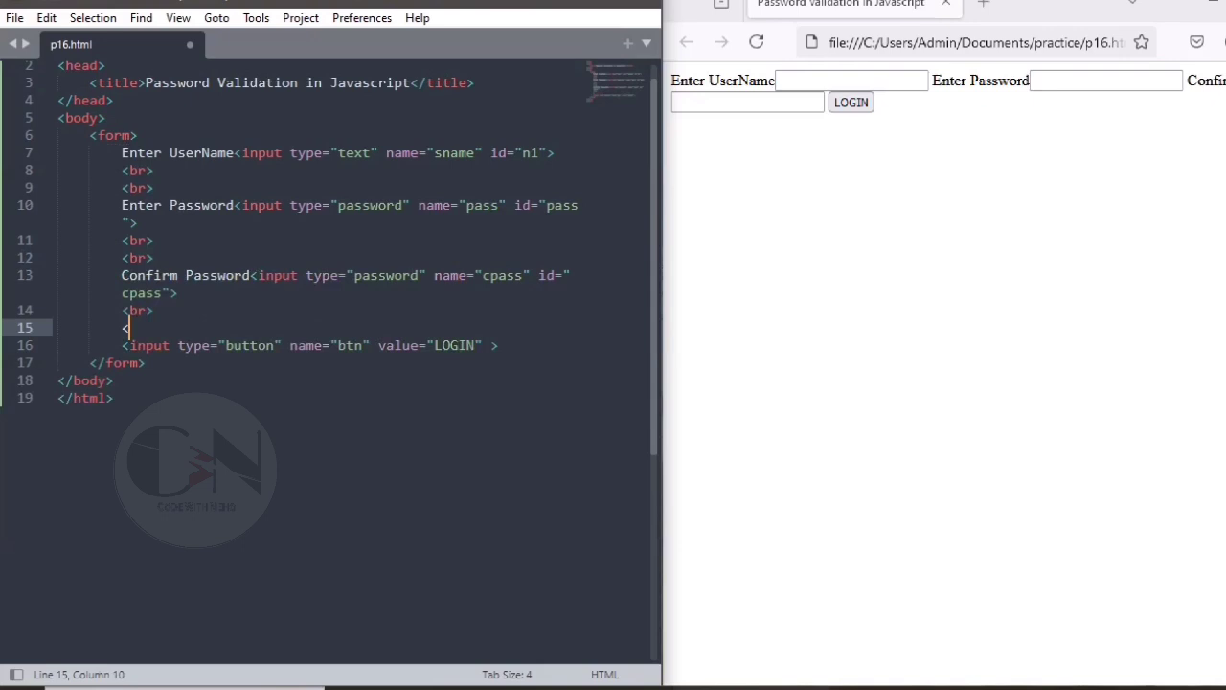
pyautogui.write('br>')
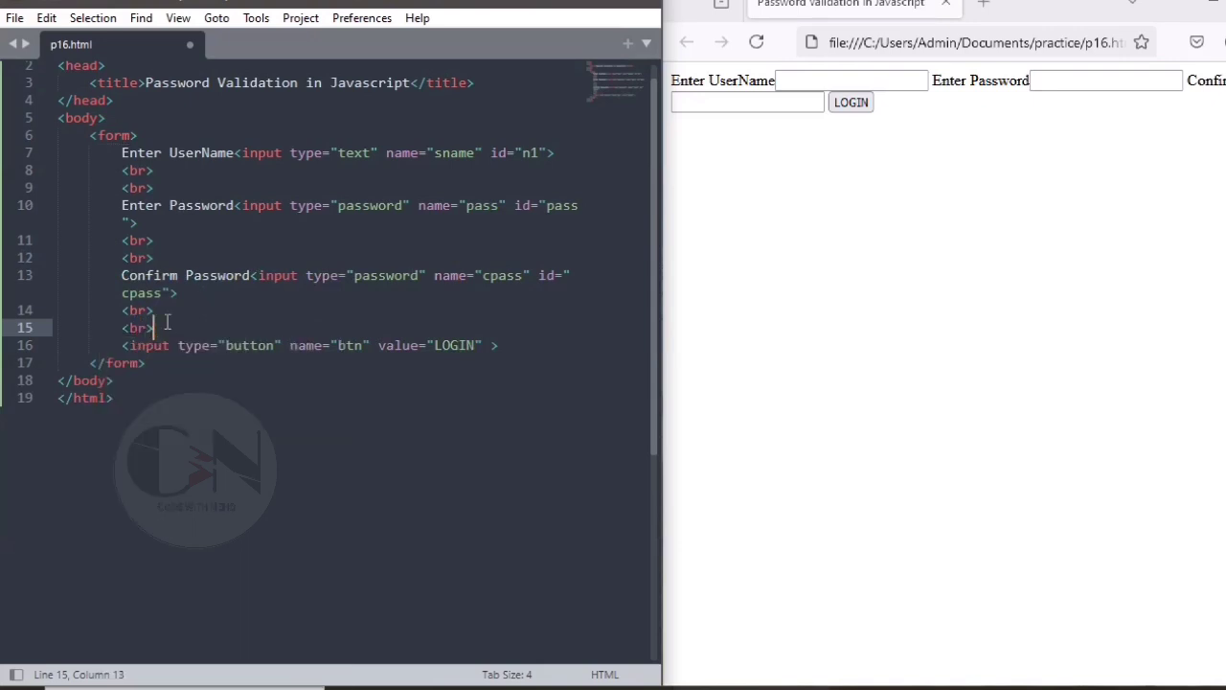
pyautogui.click(496, 345)
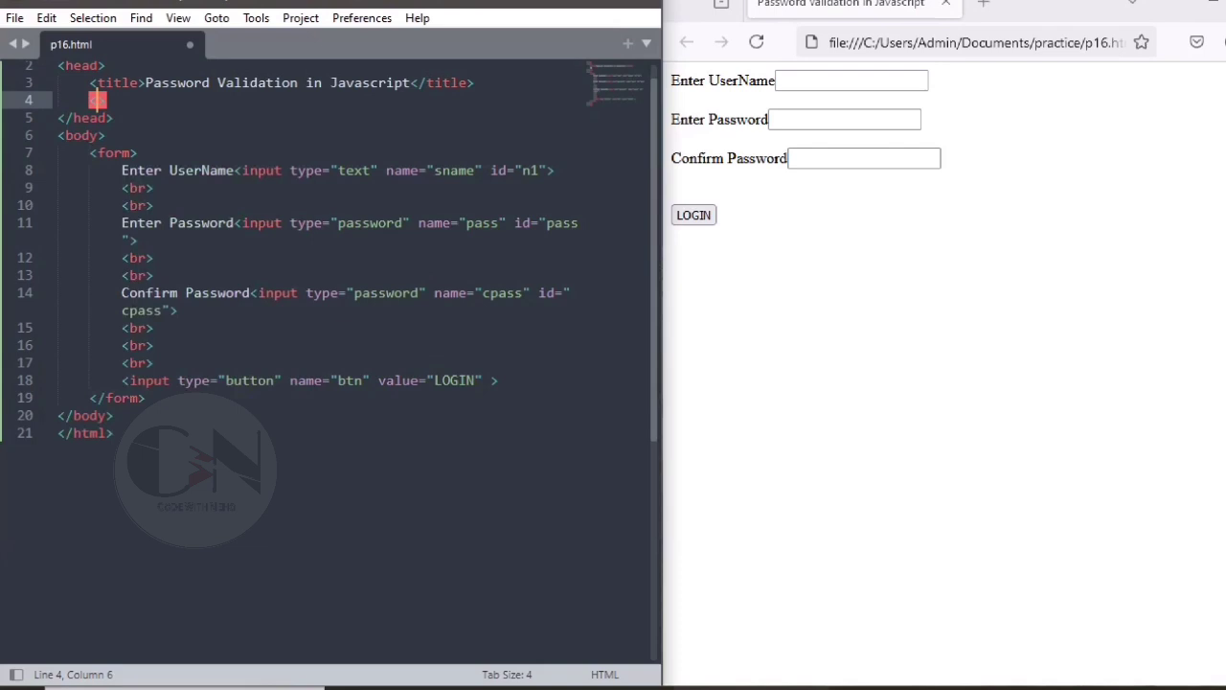
# Step: Add an empty <script></script> block inside the head section
pyautogui.write('<script>')
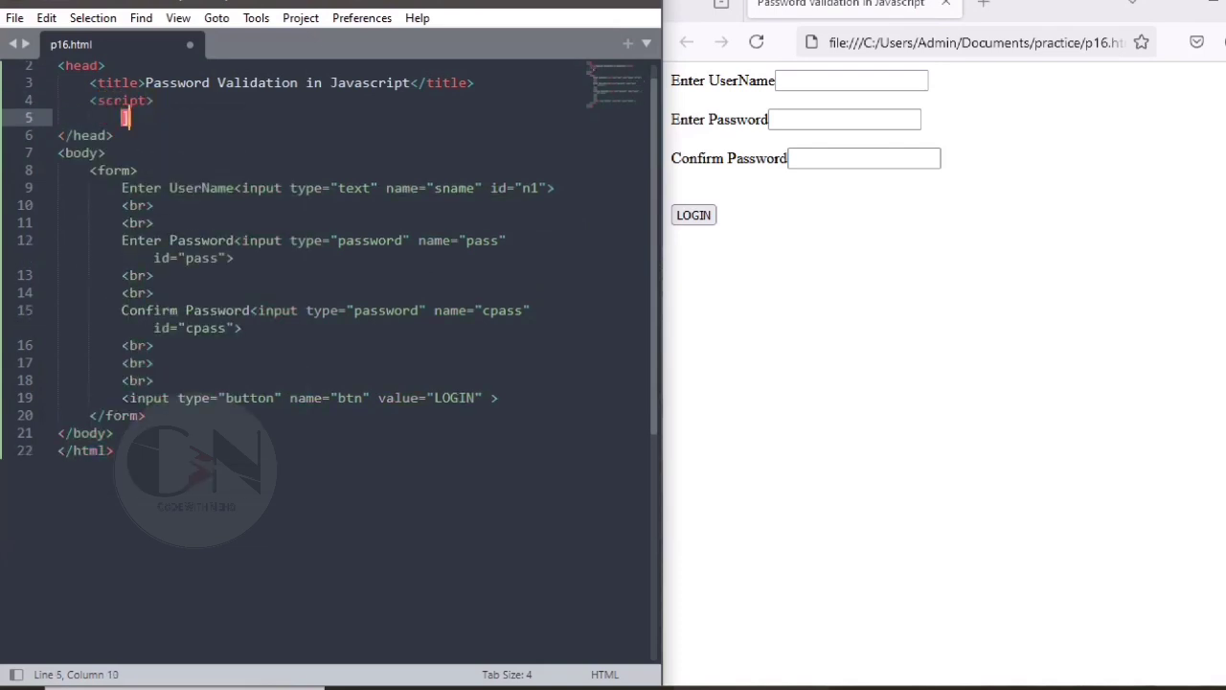
pyautogui.write('</script>')
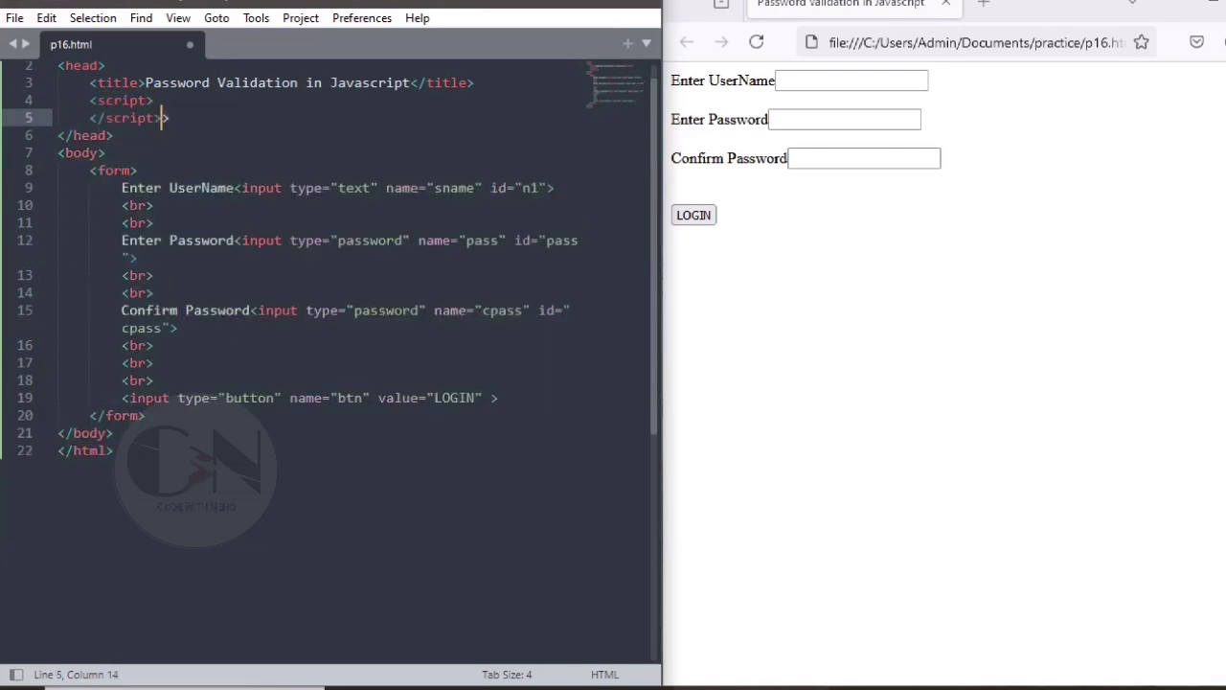
pyautogui.press('Return')
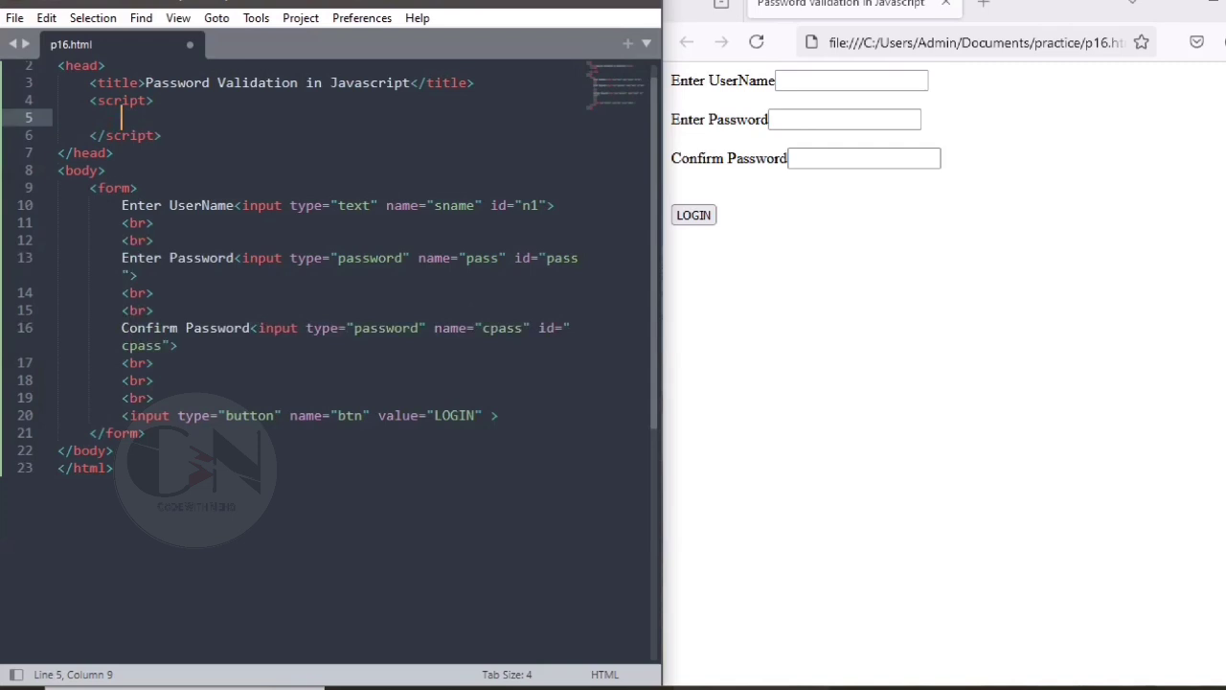
# Step: Give the LOGIN button onclick="data()" and start the function data header in the script
pyautogui.click(483, 414)
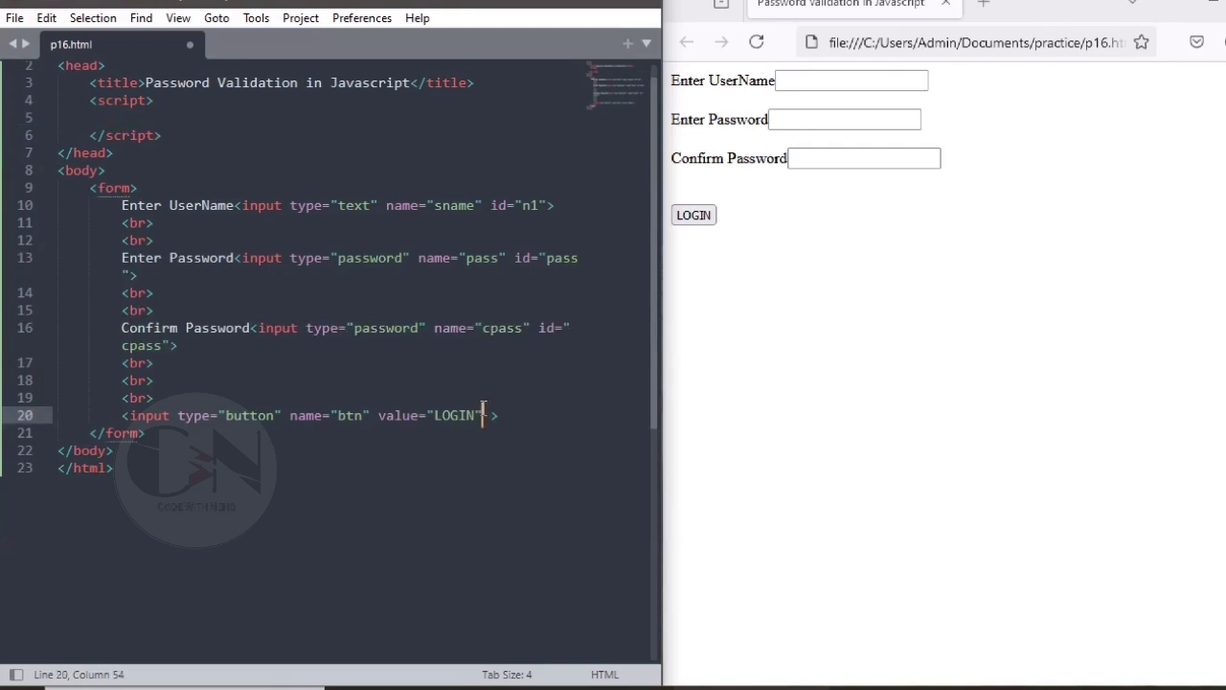
pyautogui.write('onclick="')
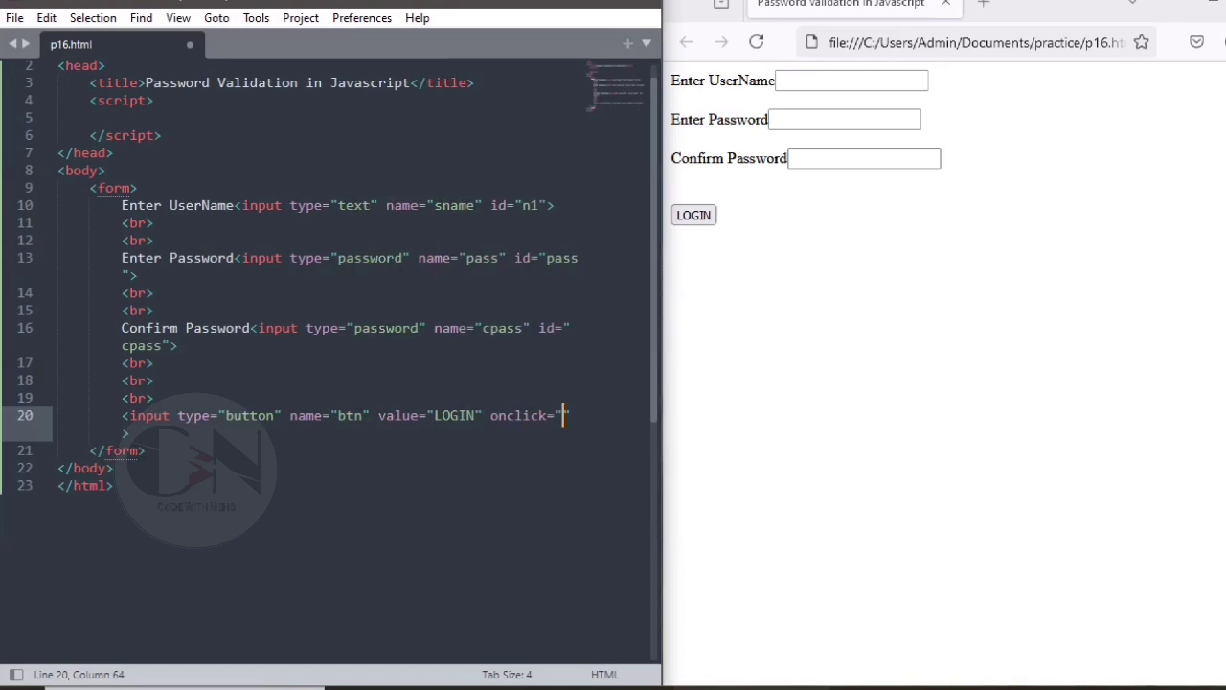
pyautogui.write('data()')
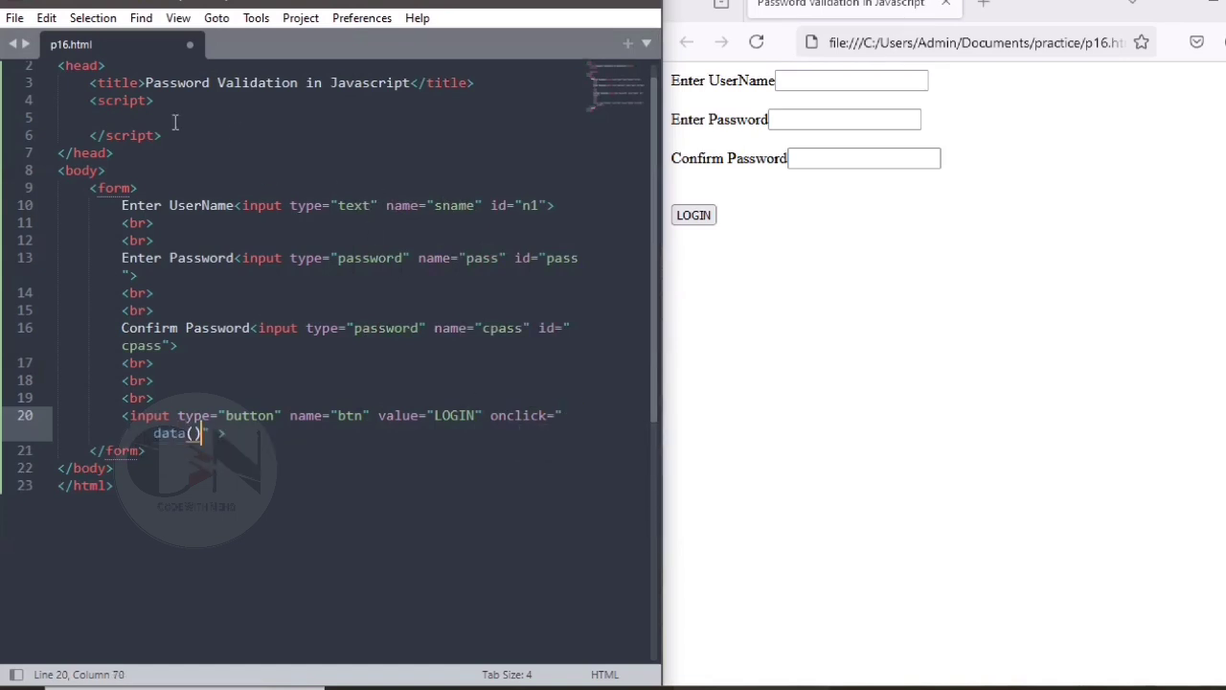
pyautogui.write('fu')
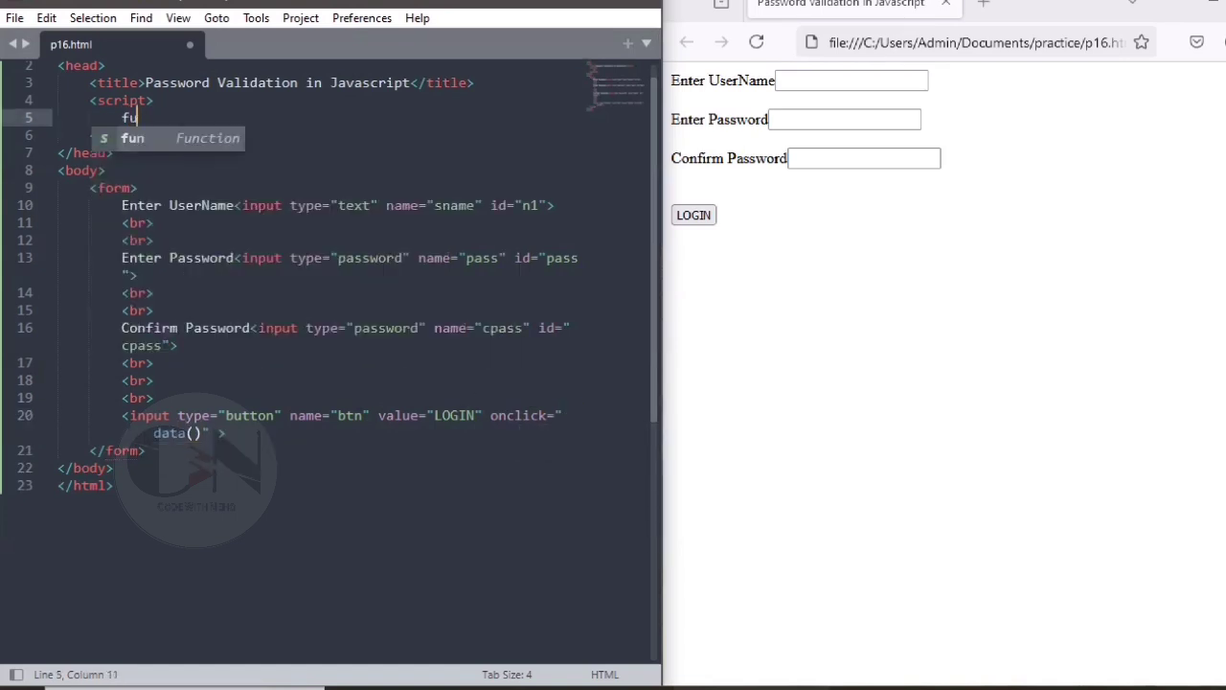
pyautogui.write('nction data(')
pyautogui.write('{')
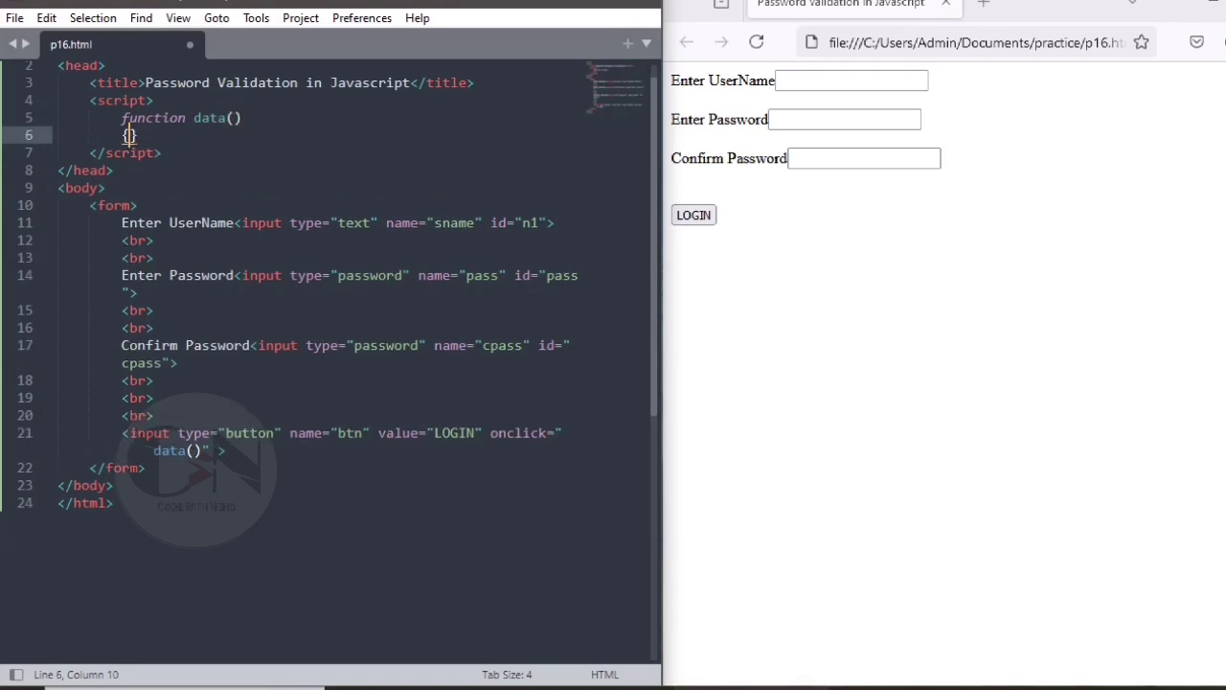
# Step: Declare var a = document.getElementById("").value; as the first field-reading line
pyautogui.write('var a')
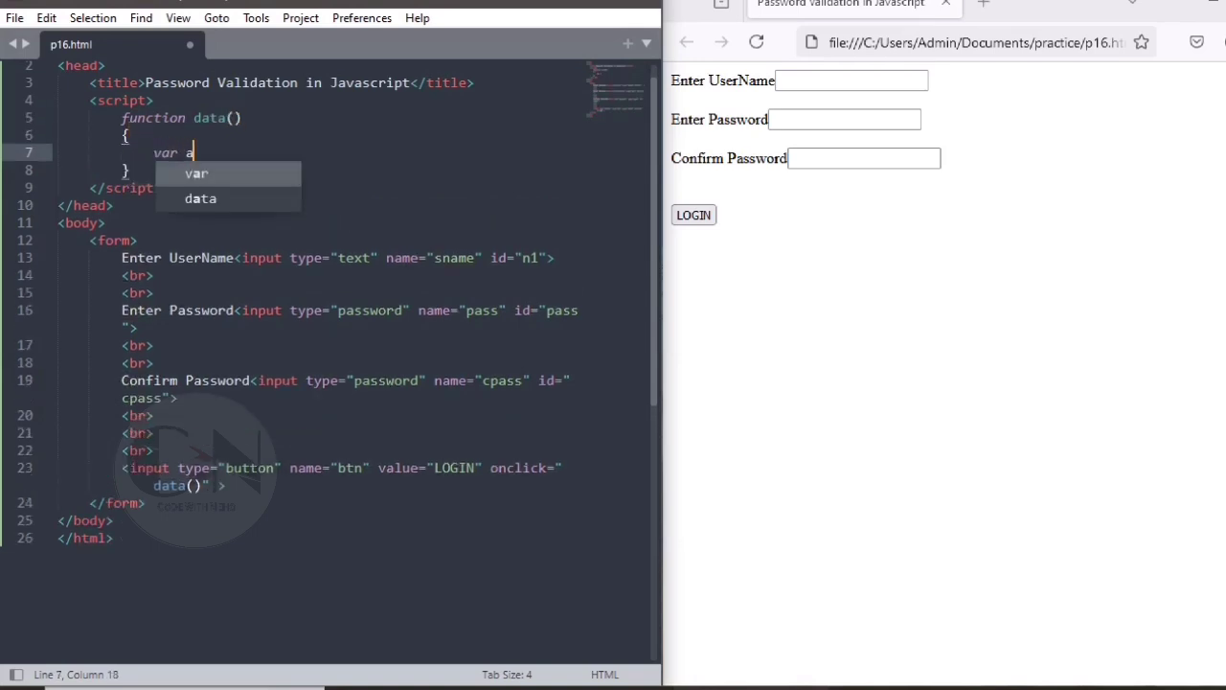
pyautogui.write('= document')
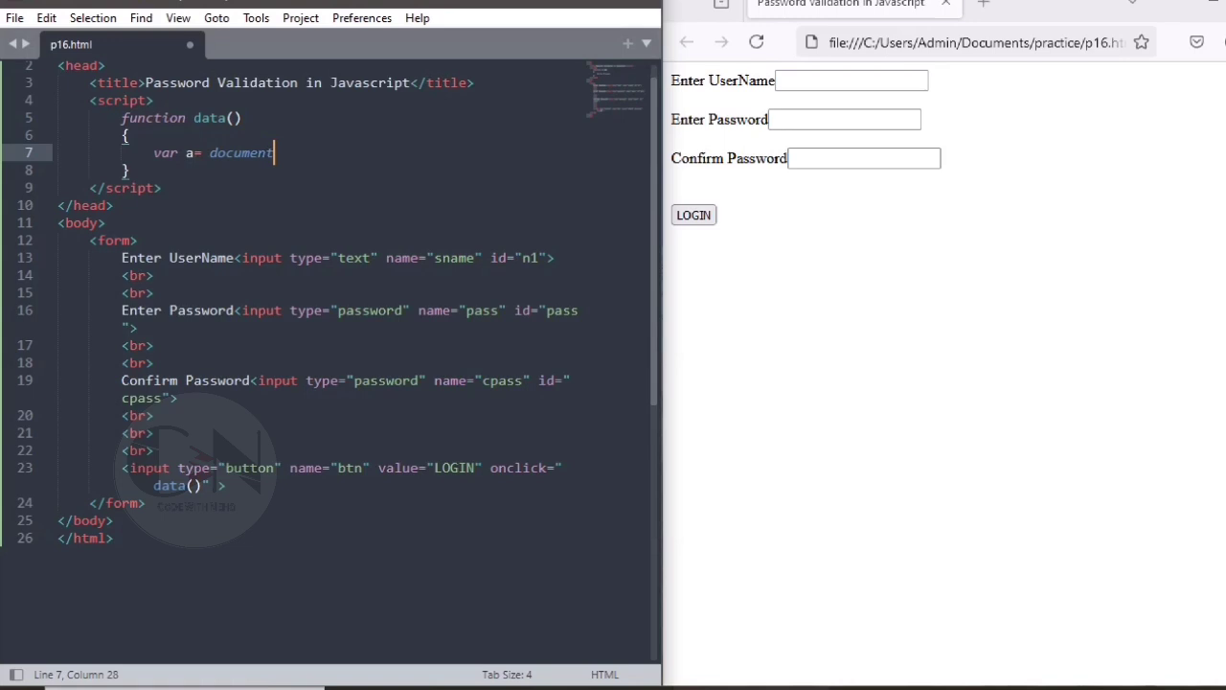
pyautogui.write('.getElemen')
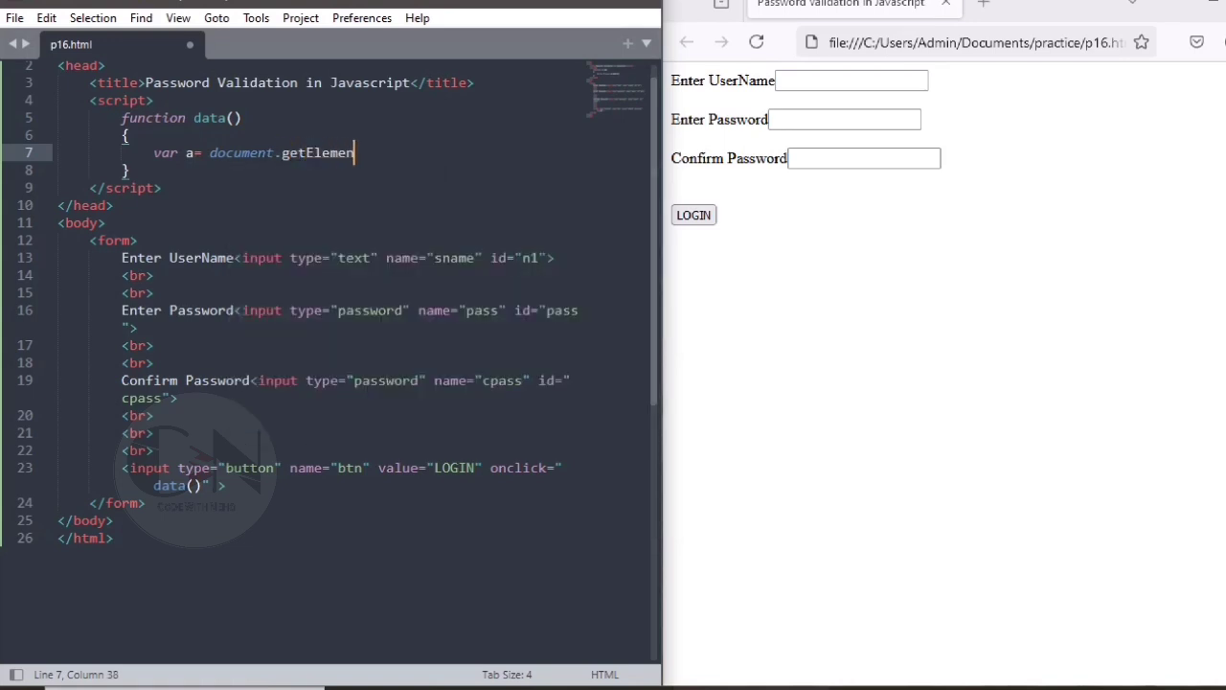
pyautogui.write('tById')
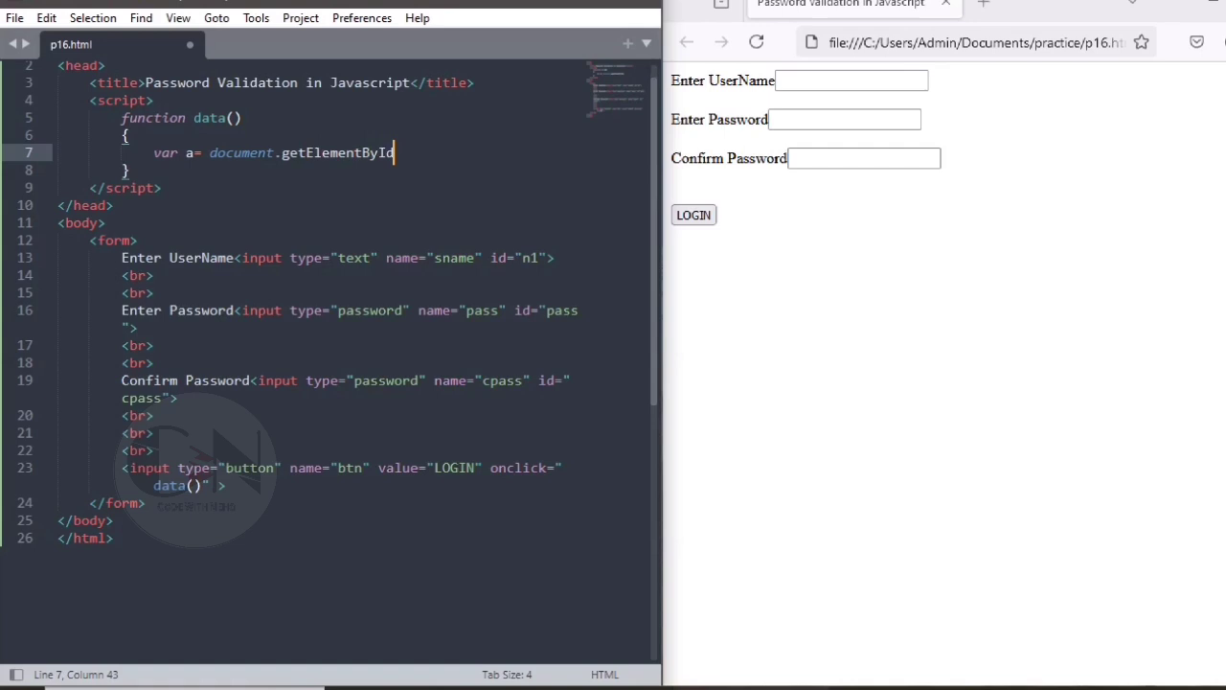
pyautogui.write('("")')
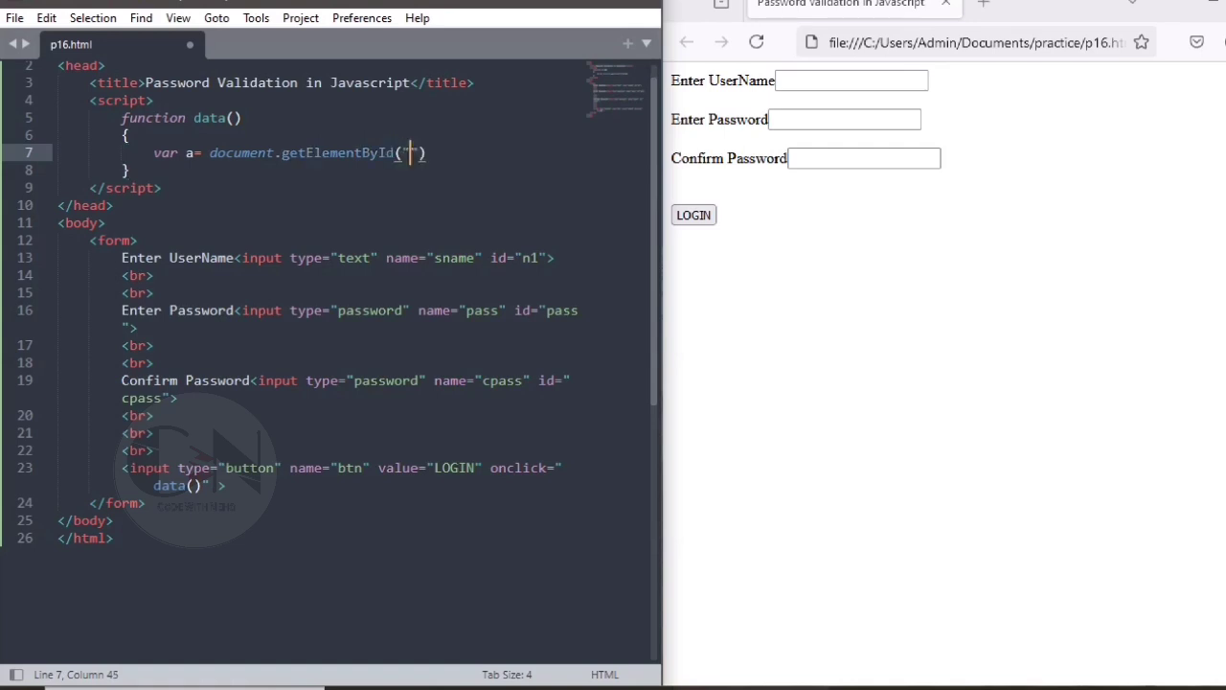
pyautogui.write('.')
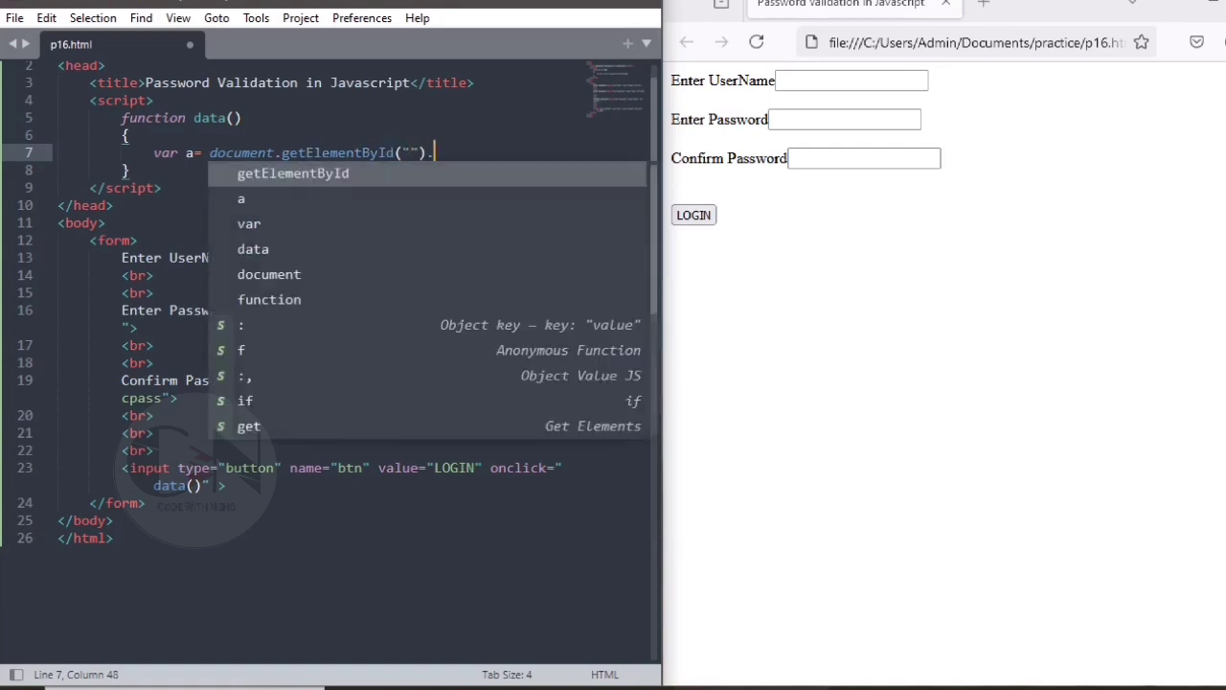
pyautogui.write('value;')
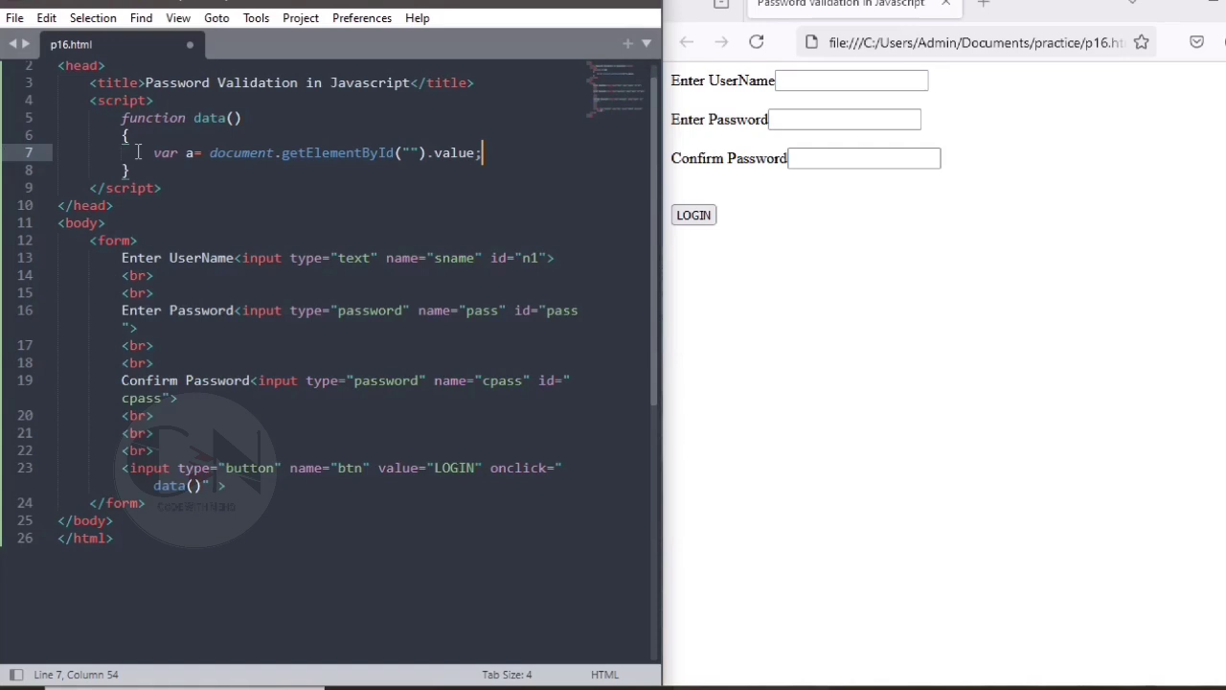
# Step: Copy the variable line into copies reading n1, pass and cpass into a, b and c
pyautogui.tripleClick(317, 153)
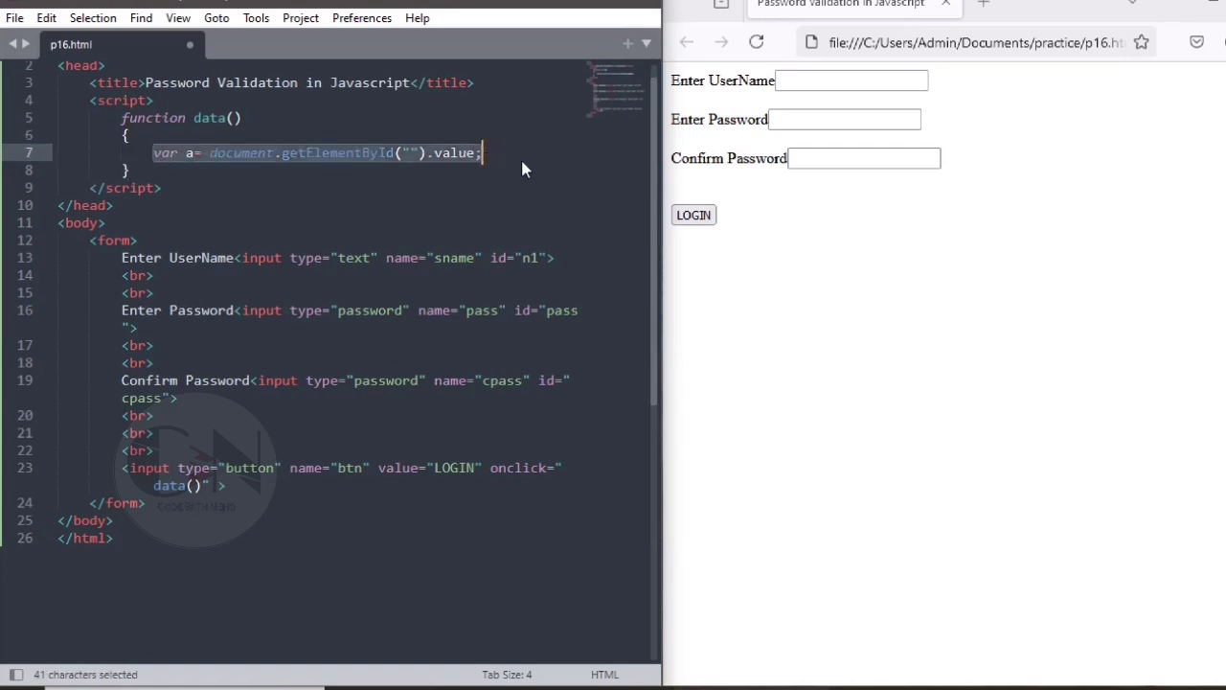
pyautogui.press('ctrl+c')
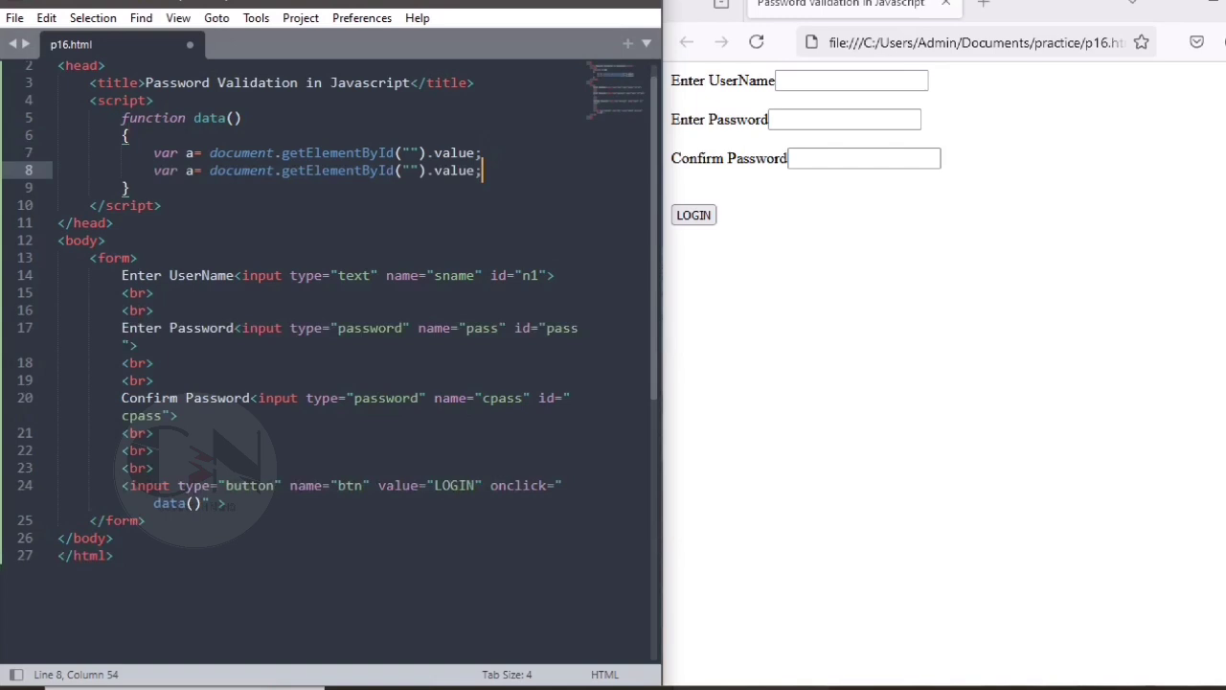
pyautogui.press('Enter')
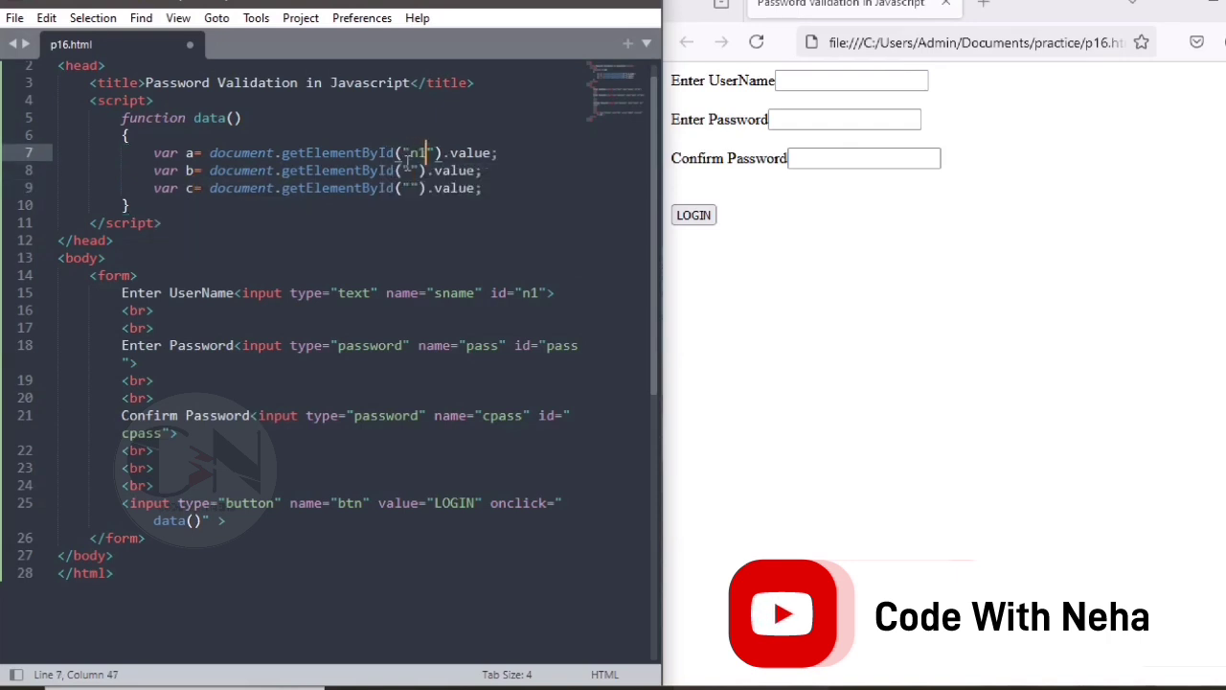
pyautogui.write('pass')
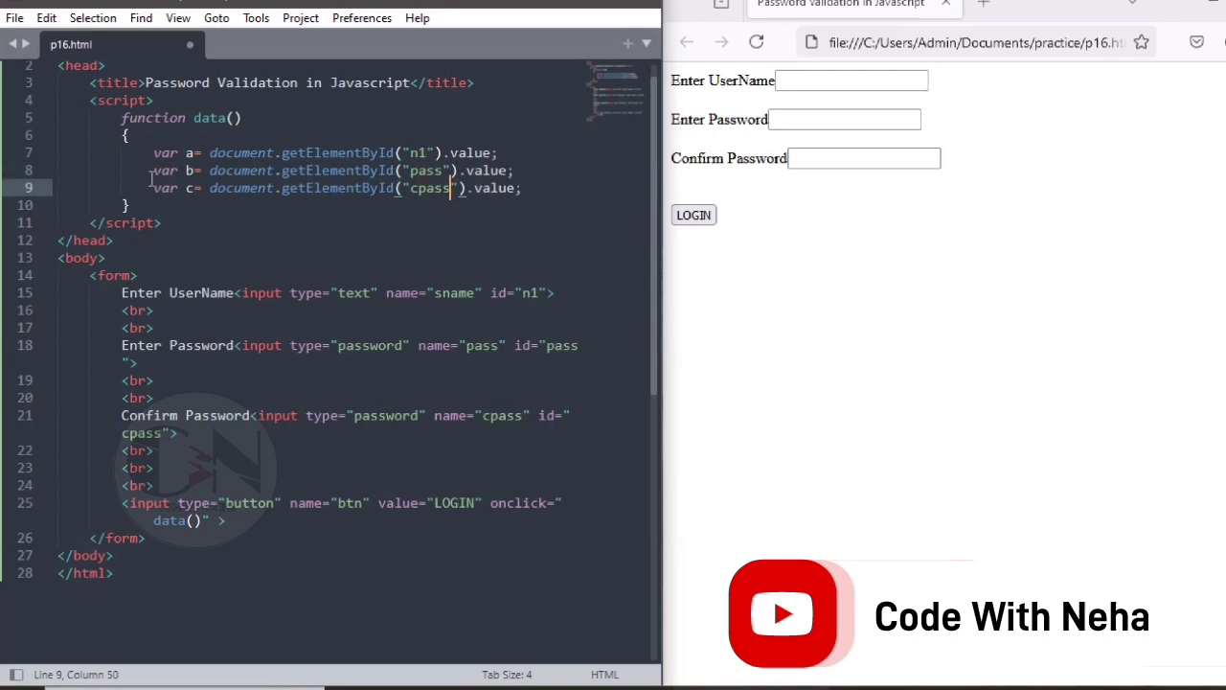
pyautogui.press('enter')
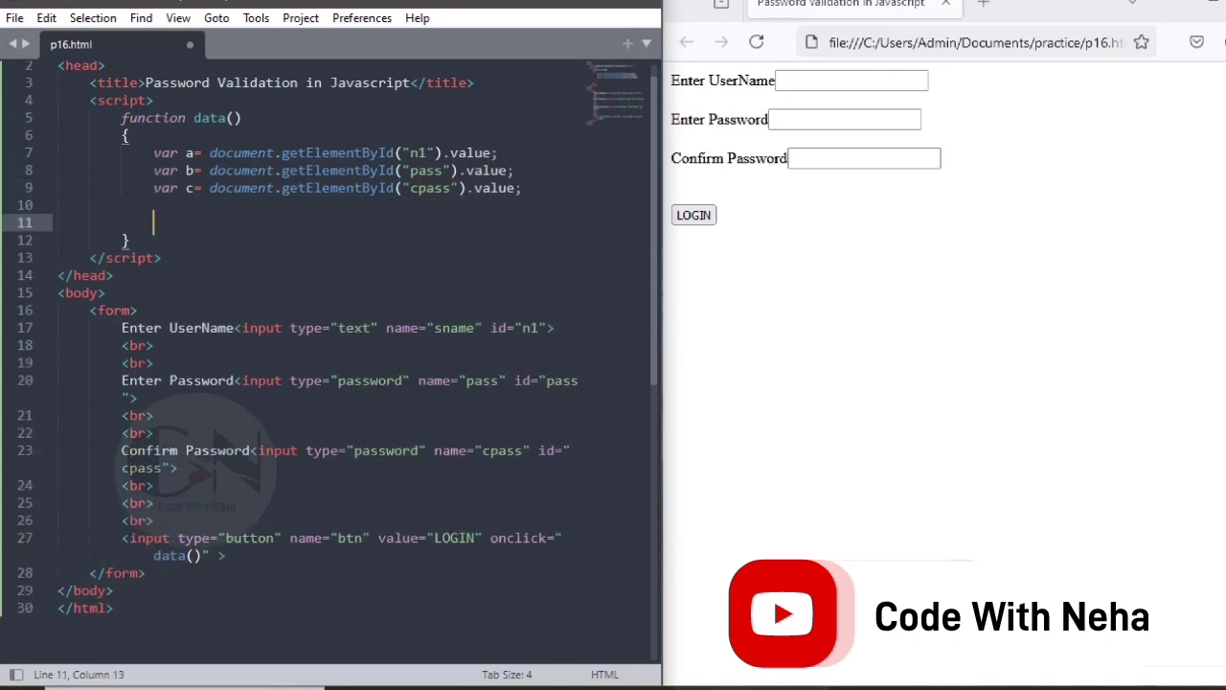
# Step: Write the condition if(a=="" || b=="" || c=="") checking for empty fields
pyautogui.write('if()')
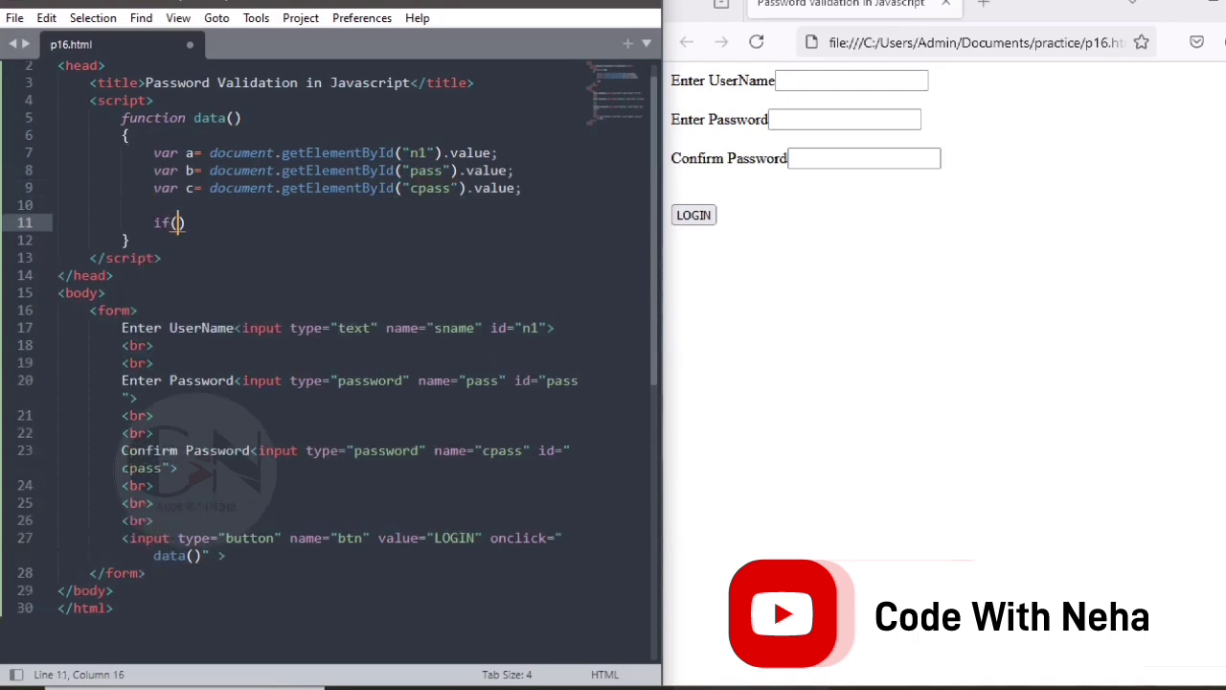
pyautogui.write('a==""')
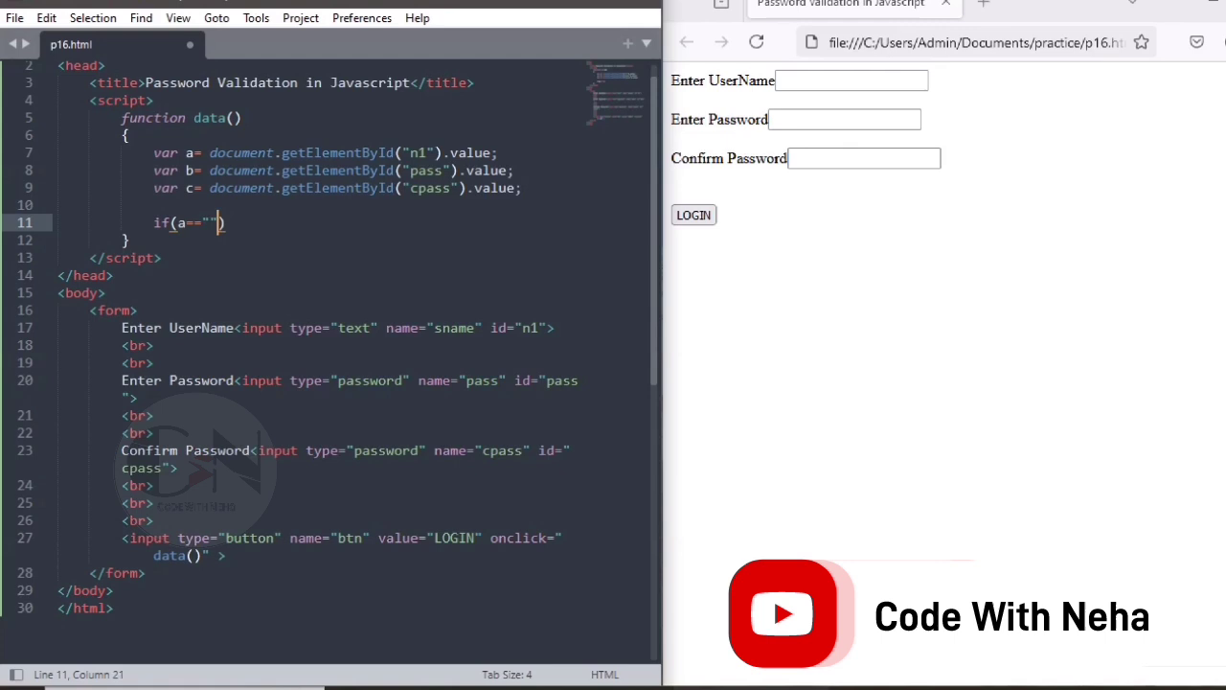
pyautogui.write('||')
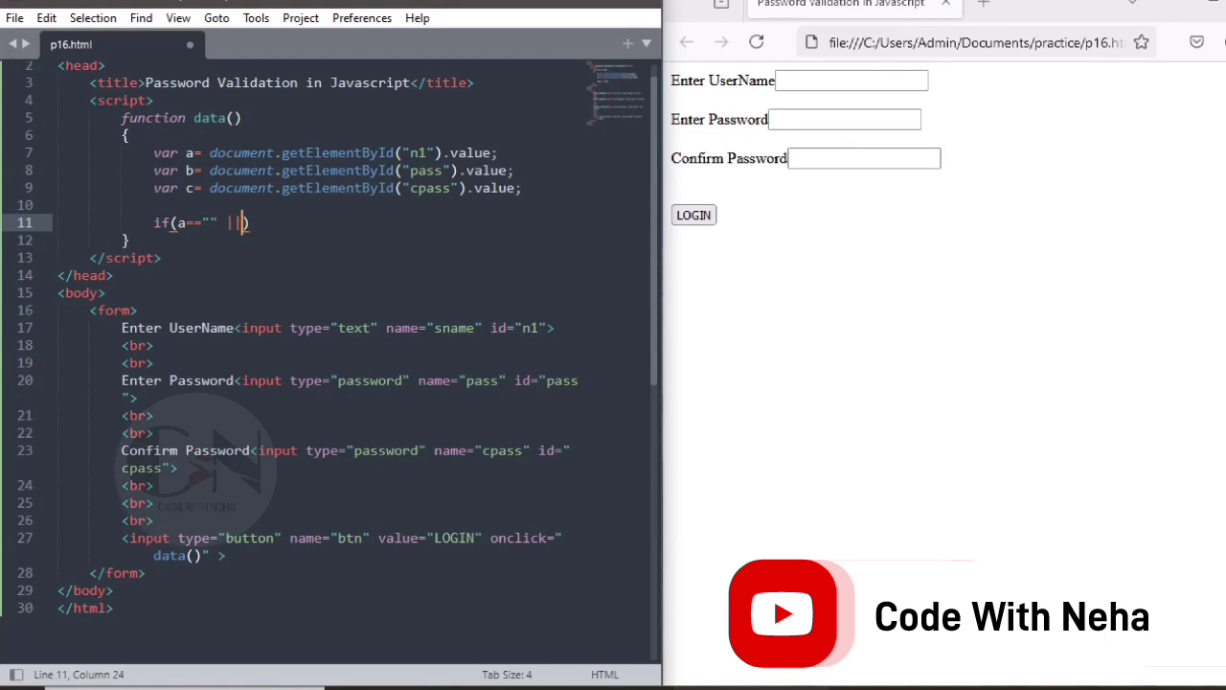
pyautogui.write('b=="" ||')
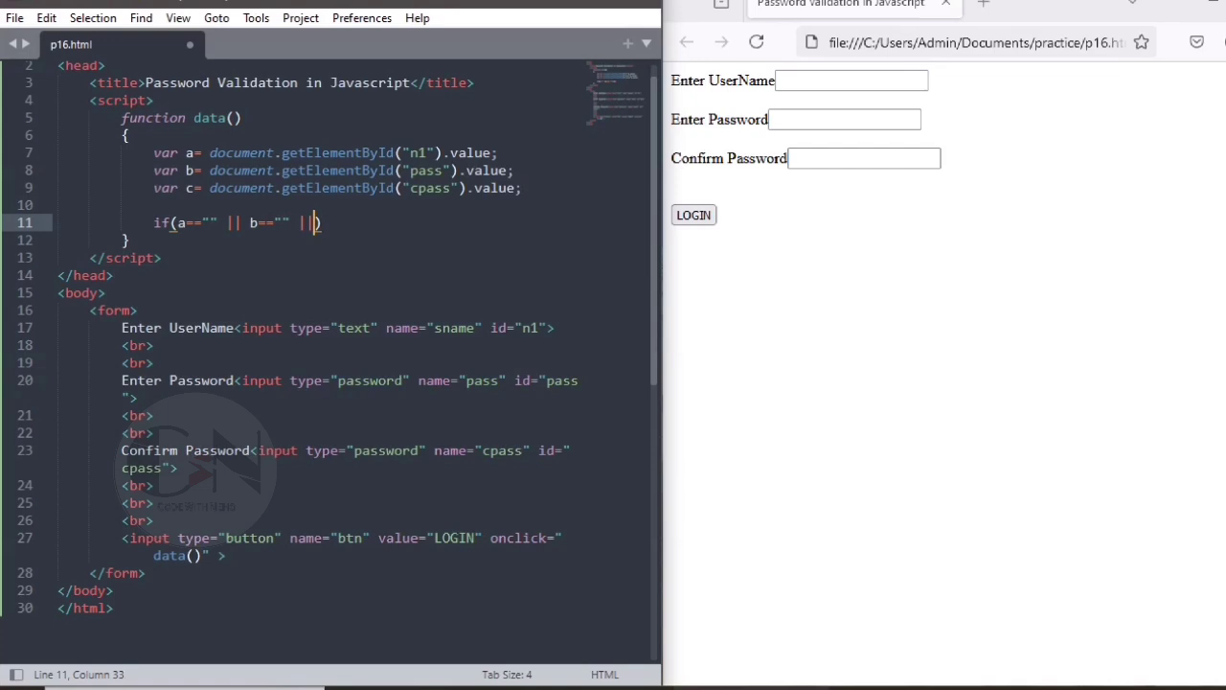
pyautogui.write('c==""')
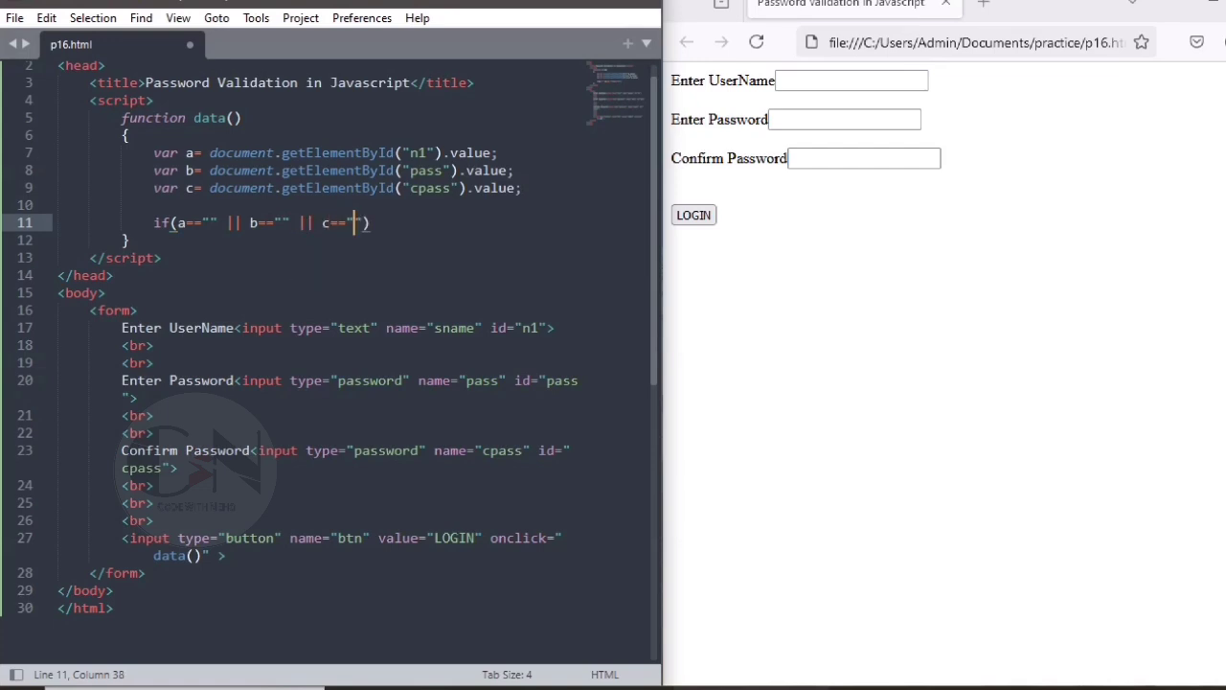
pyautogui.press('enter')
pyautogui.write('alert')
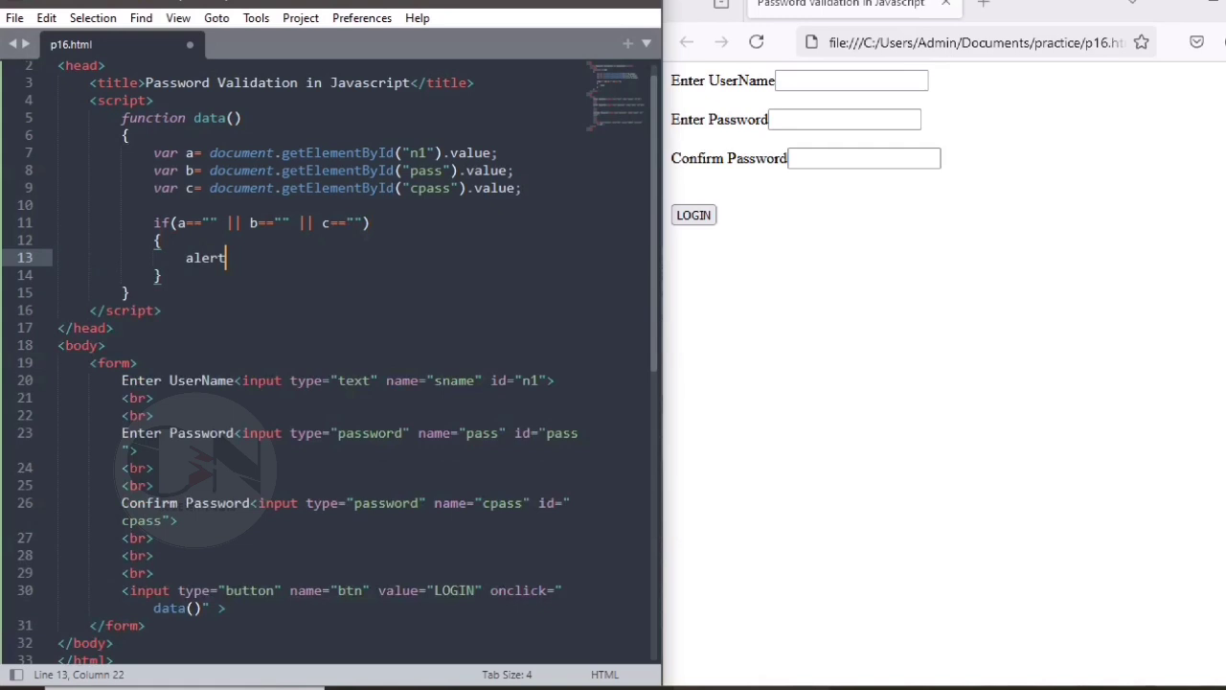
# Step: Alert "ALL FIELDS ARE MANDATORY" inside the if block and save the file
pyautogui.write('("ALL")')
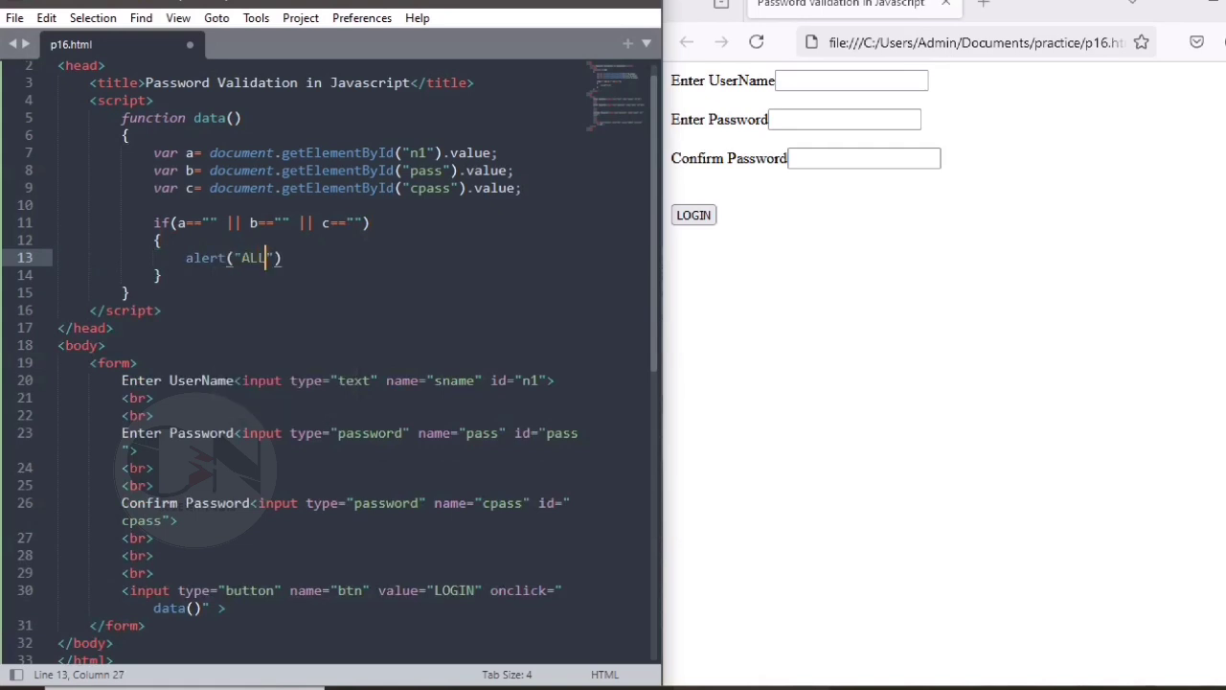
pyautogui.write('FIELDS ARE')
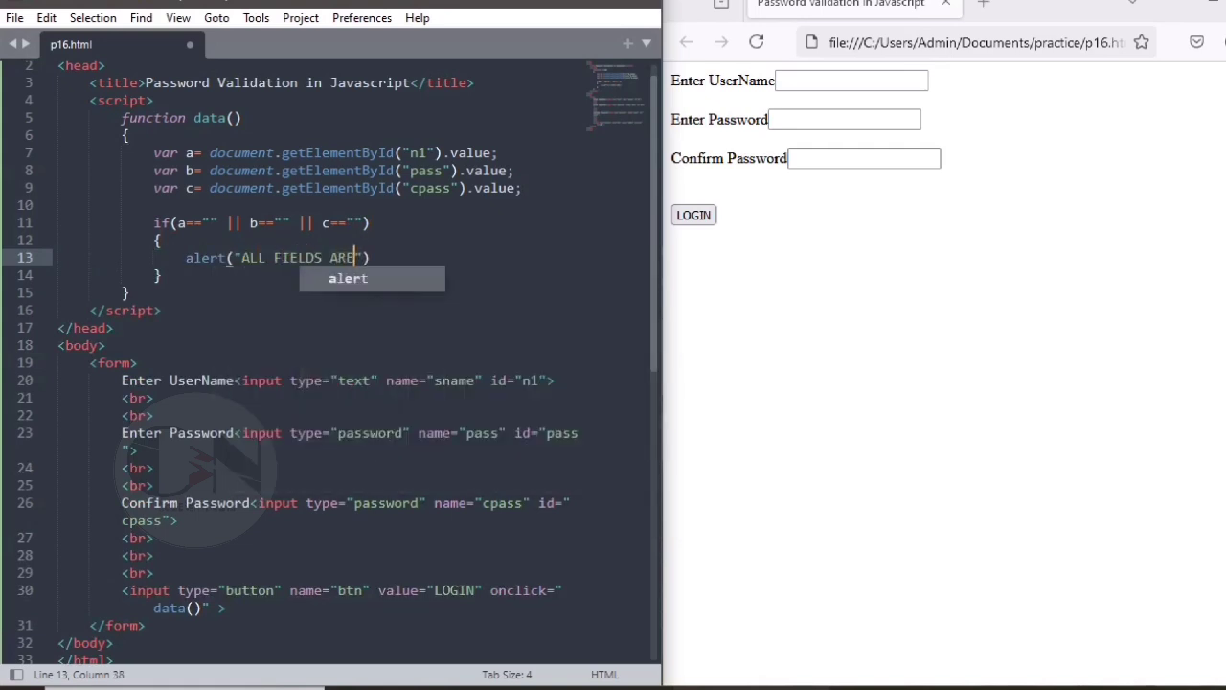
pyautogui.write('MANDATORY')
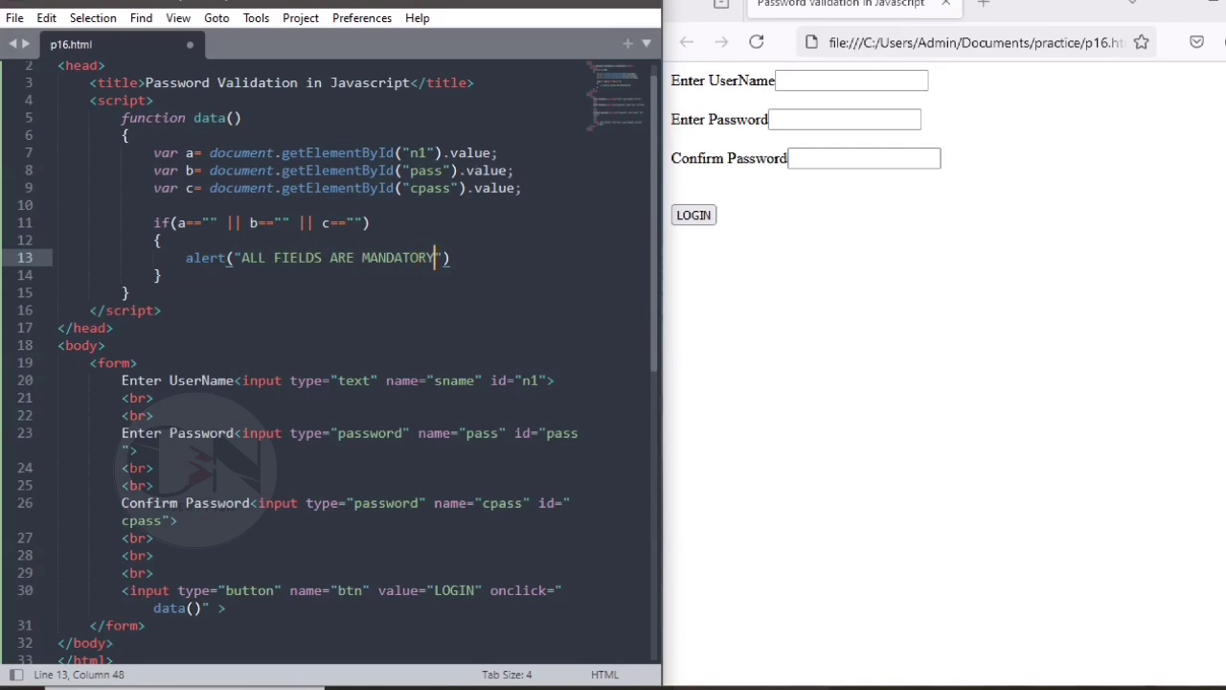
pyautogui.write(');')
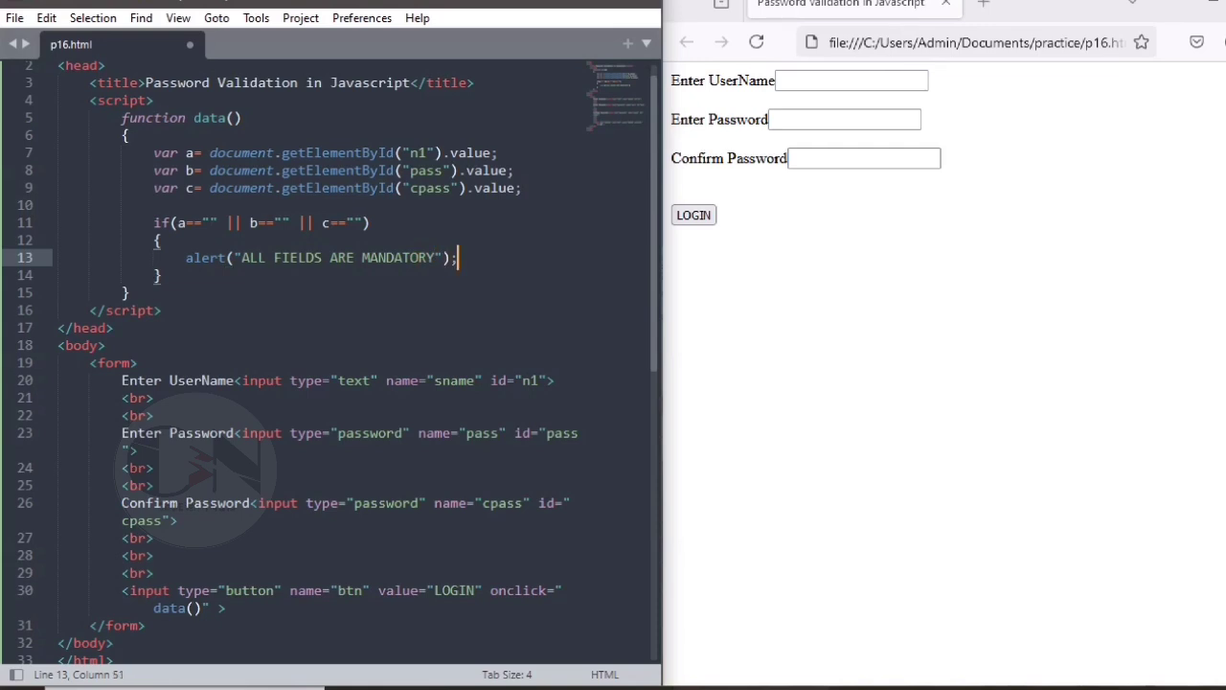
pyautogui.press('ctrl+s')
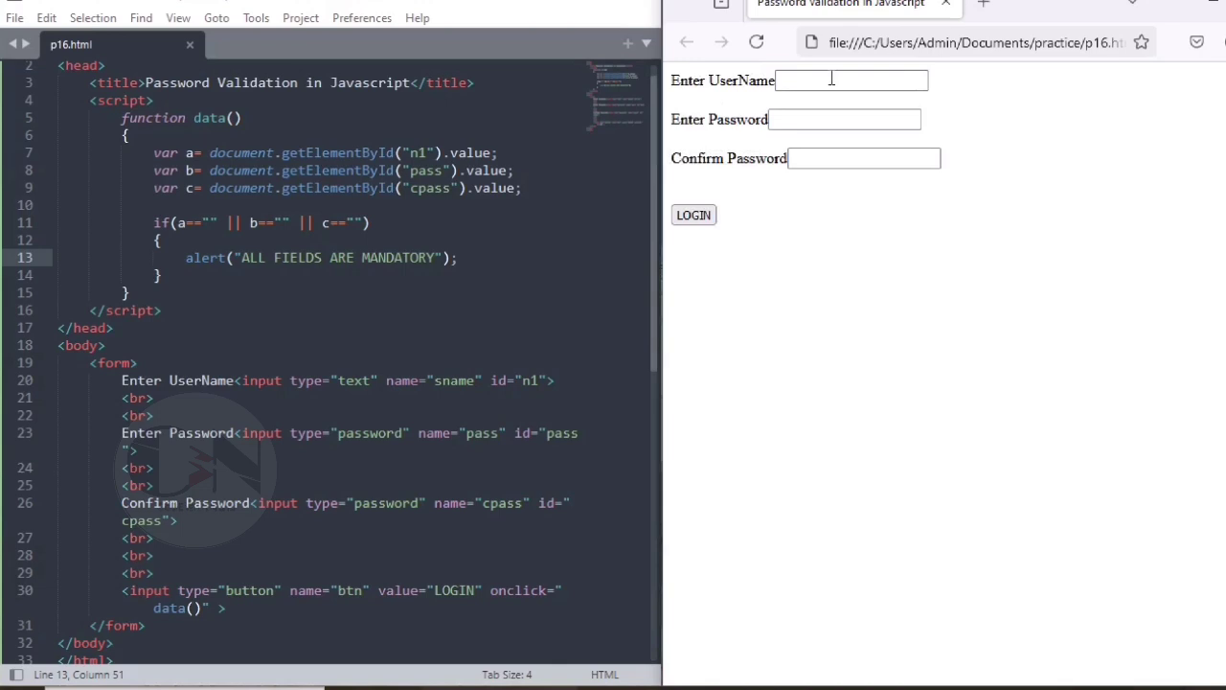
# Step: Enter username NEHA and a password in the Firefox form, leaving confirm password blank
pyautogui.write('NEHA')
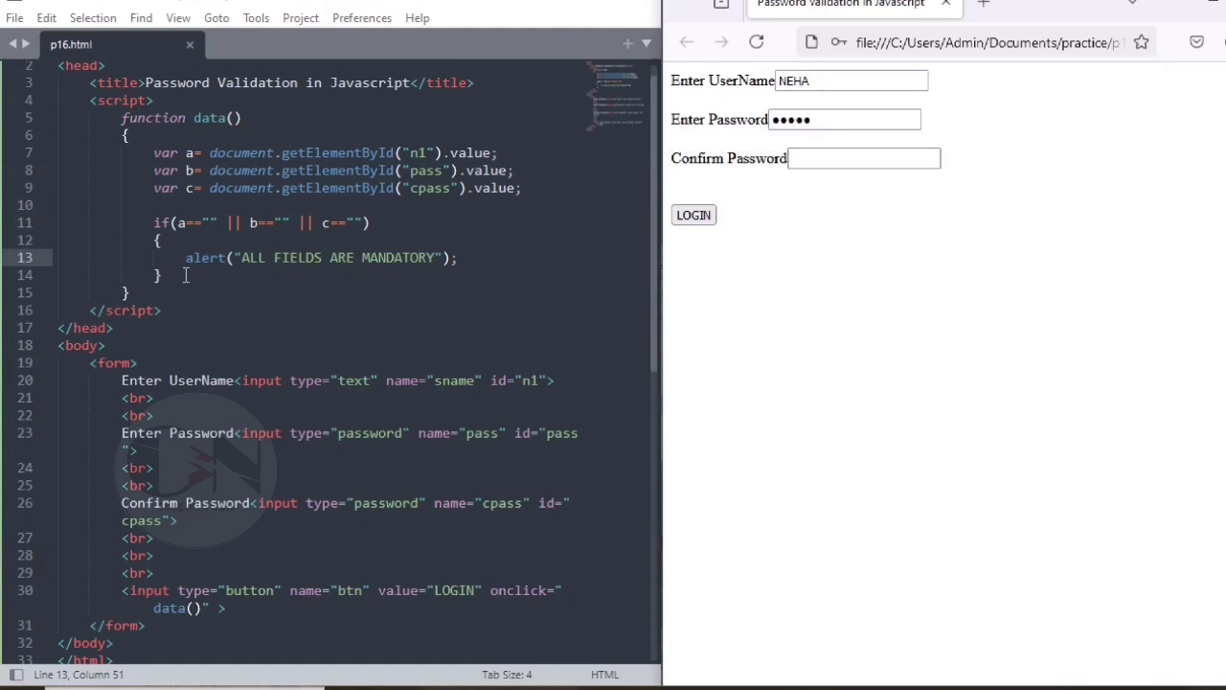
pyautogui.click(161, 276)
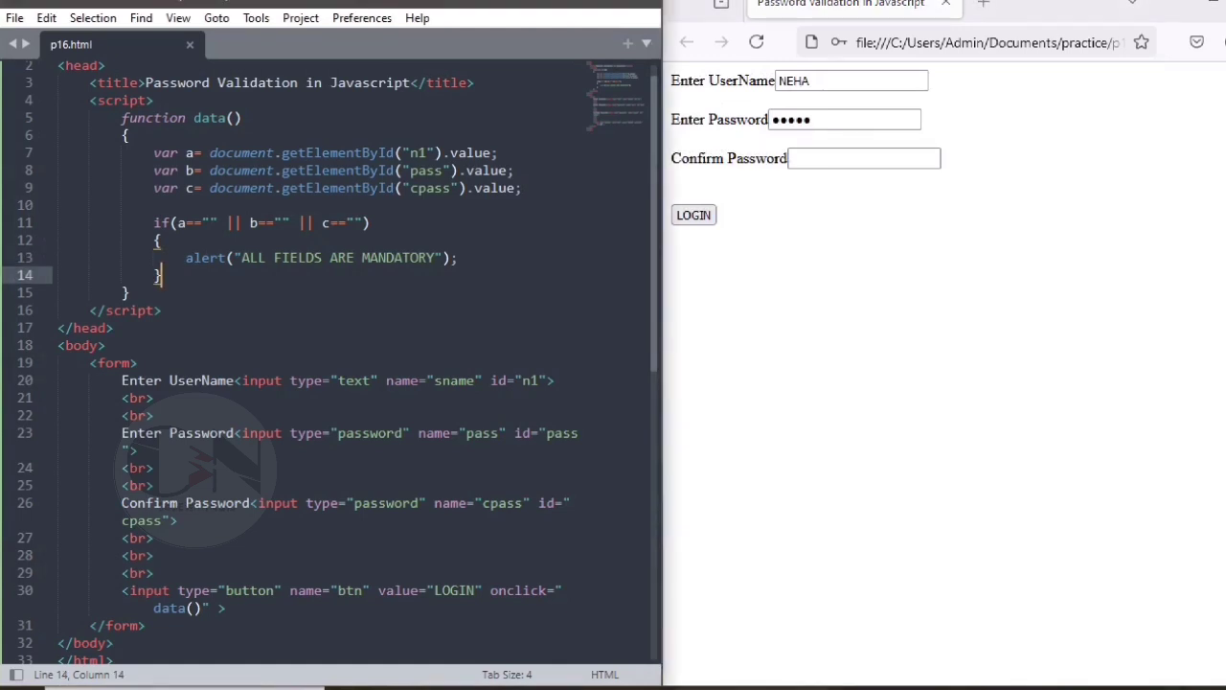
# Step: Add else if(b!=c) alerting "Password did not match" after the empty-field check
pyautogui.write('else if()')
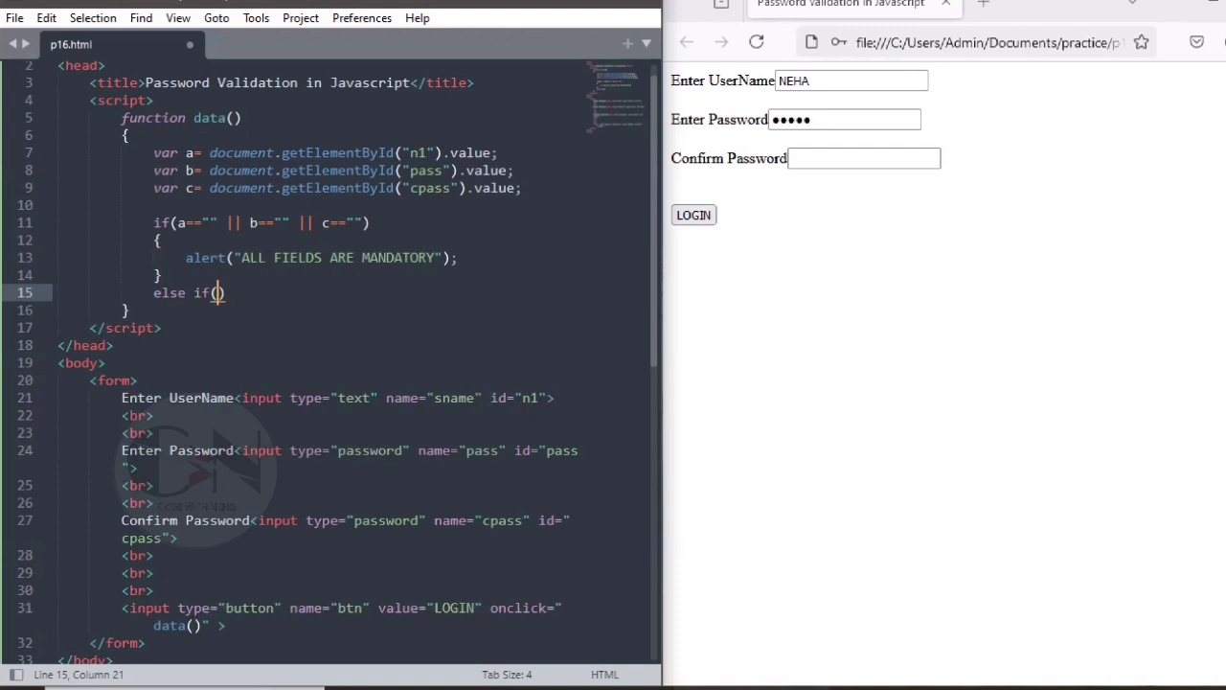
pyautogui.write('b')
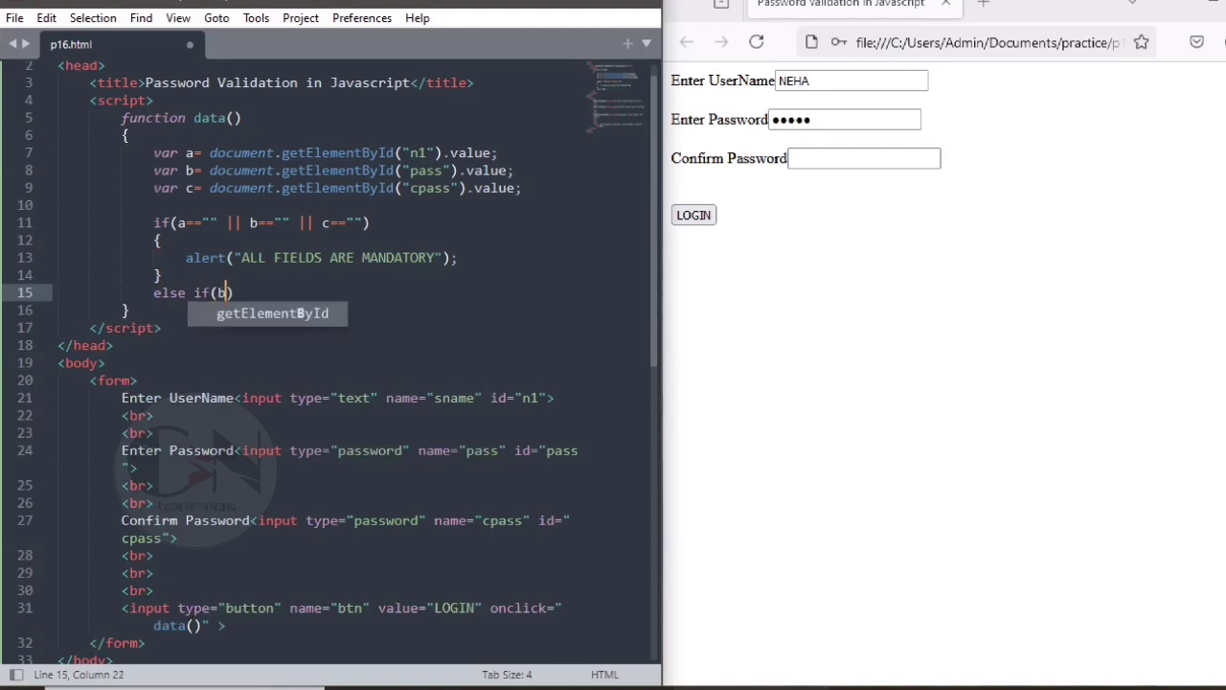
pyautogui.write('!=c')
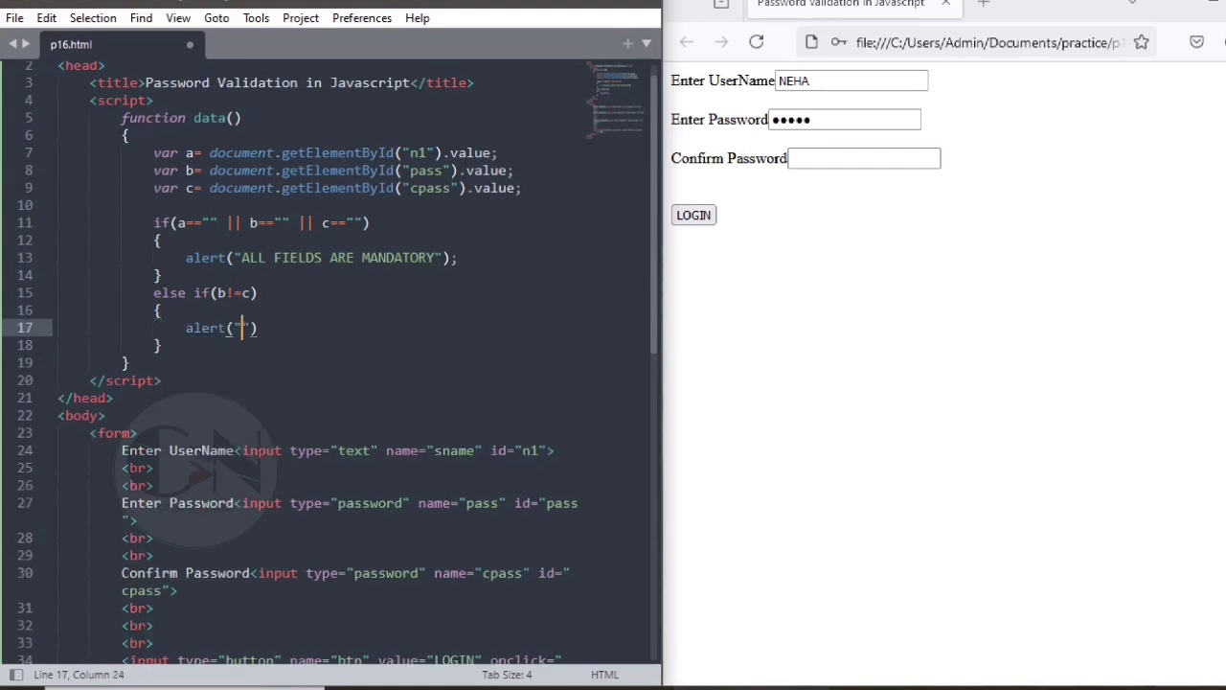
pyautogui.write('Password')
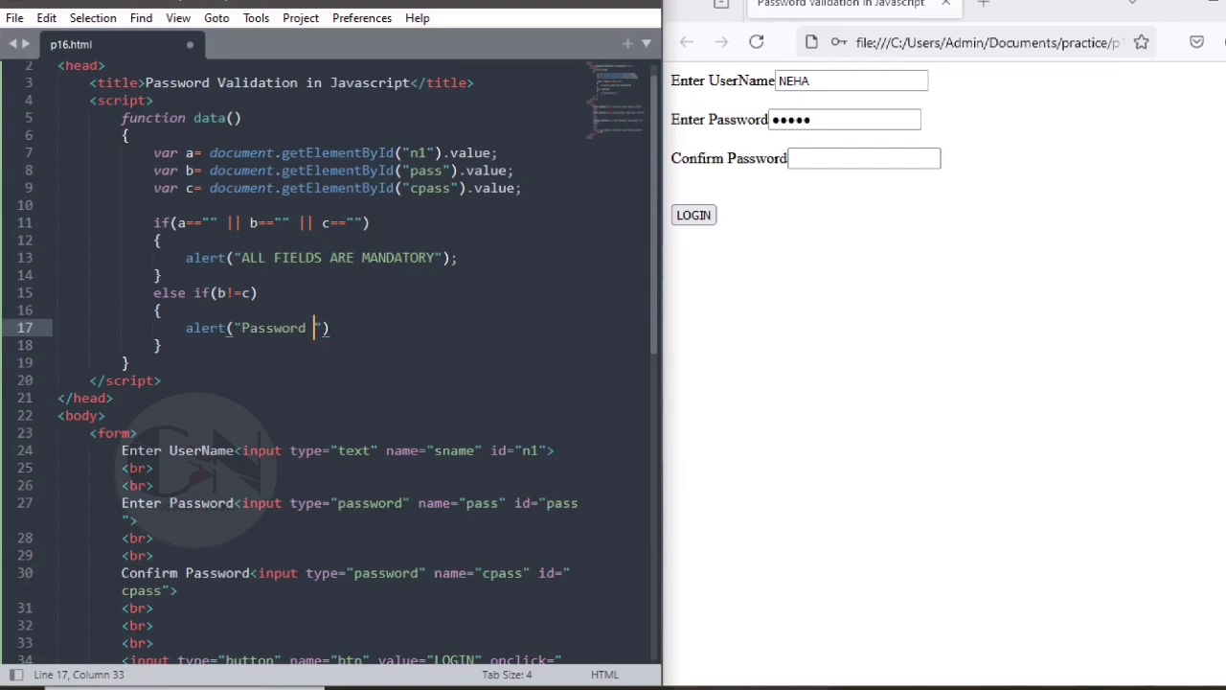
pyautogui.write('did not mat')
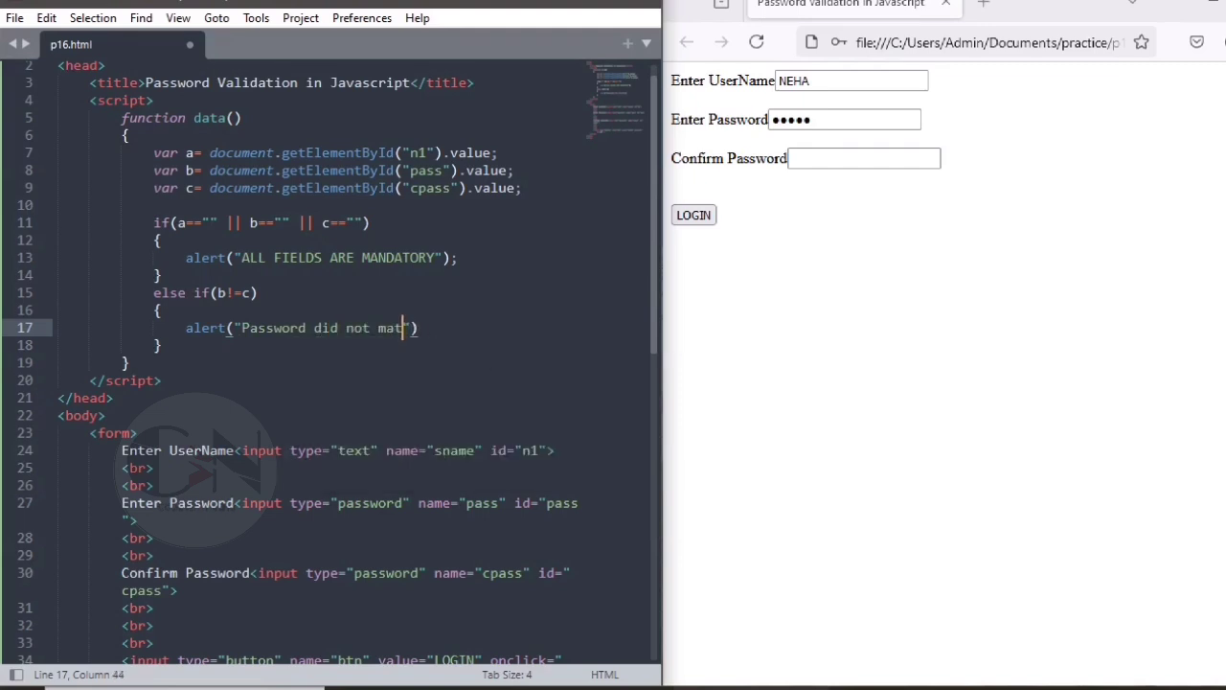
pyautogui.write('ch");')
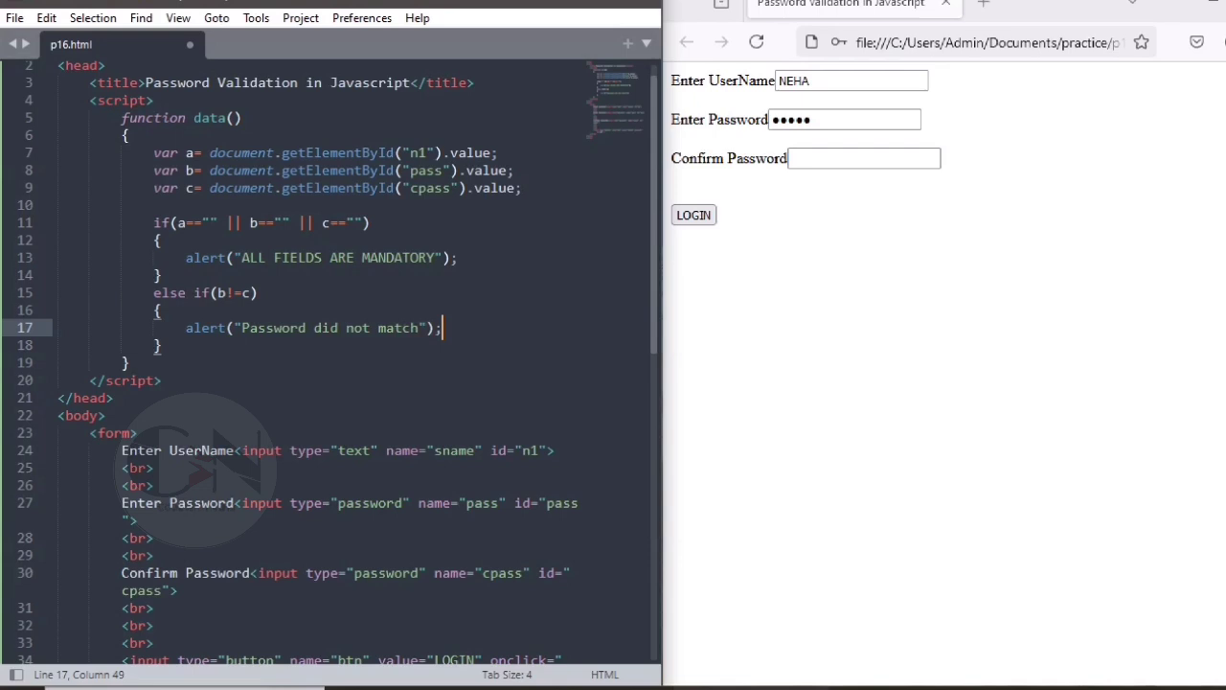
pyautogui.click(755, 43)
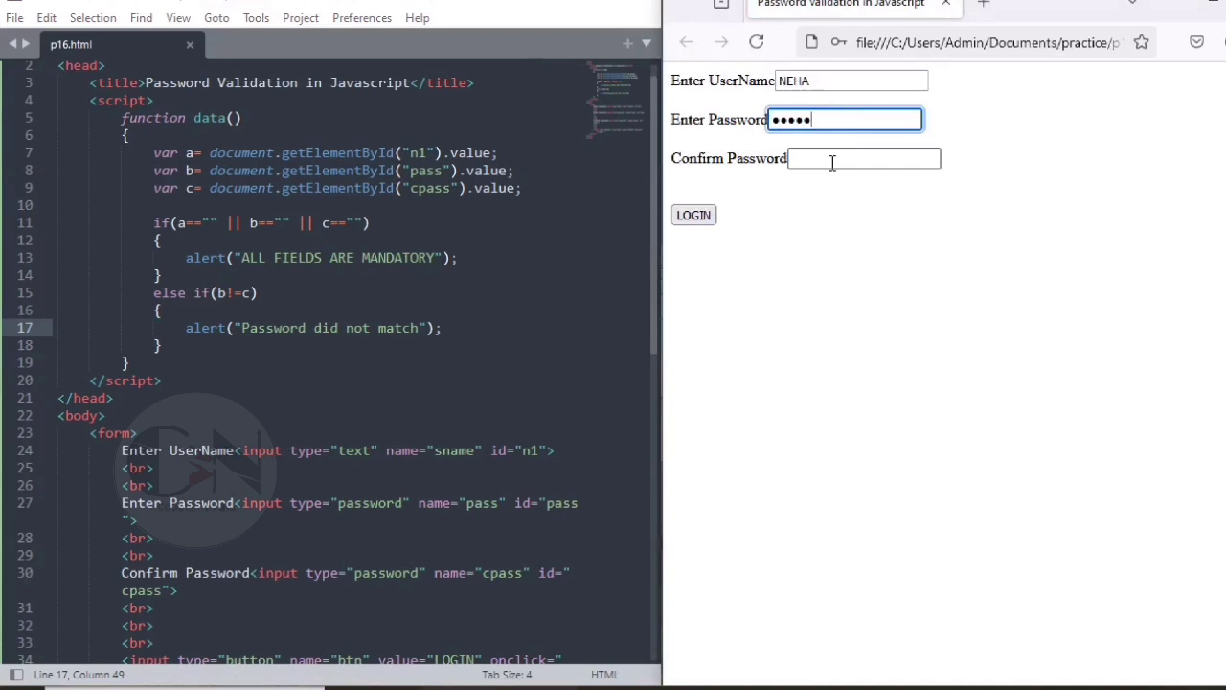
# Step: Enter a mismatched confirm password, submit LOGIN, and dismiss the "Password did not match" alert
pyautogui.write('•••••')
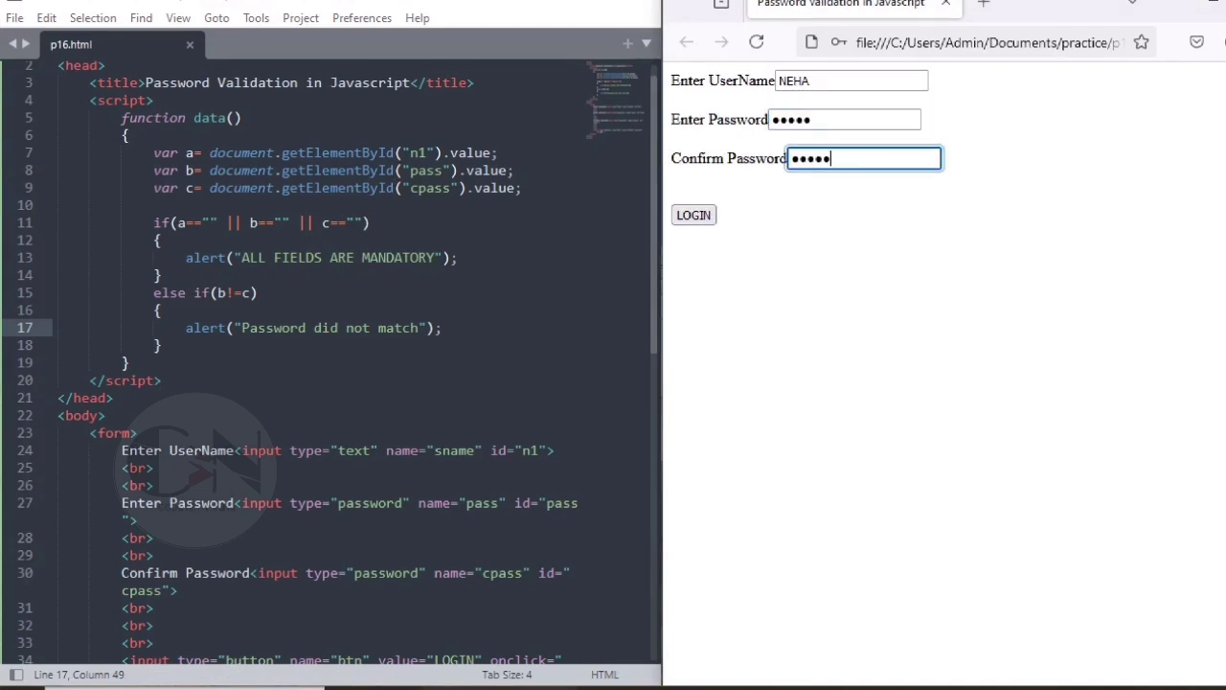
pyautogui.click(694, 214)
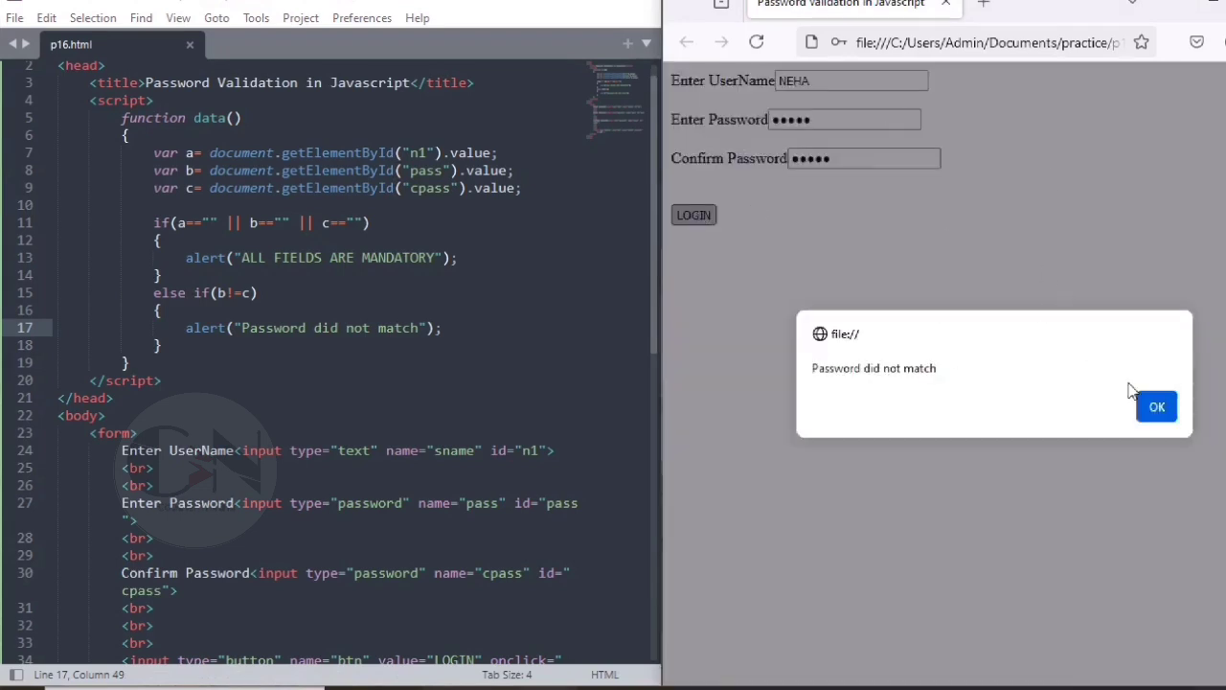
pyautogui.click(1157, 406)
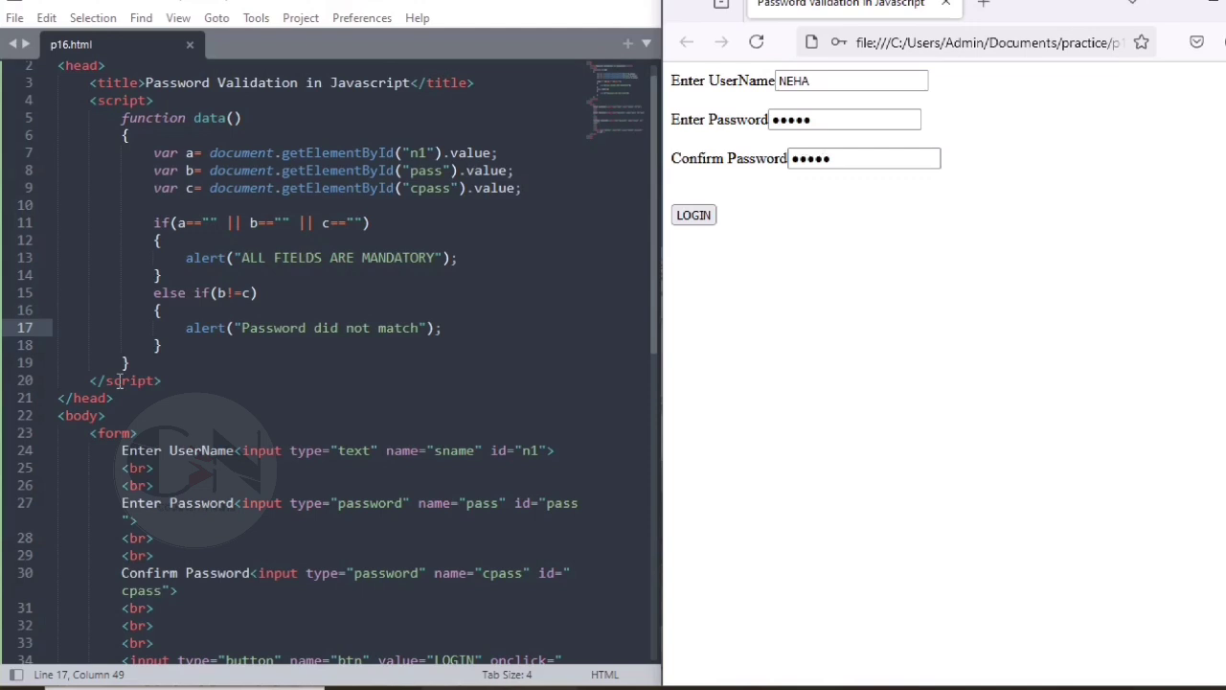
pyautogui.write('else')
pyautogui.write('{')
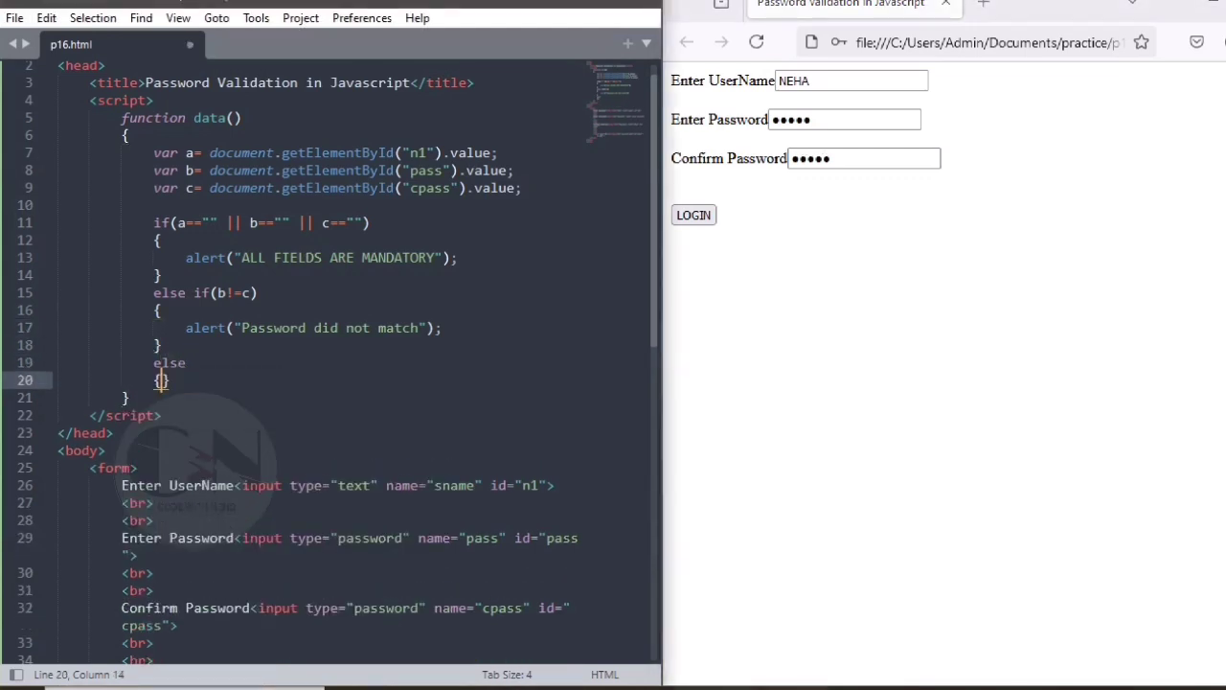
# Step: Write alert("LOGIN SUCCESSFUL"); inside the final else branch of data()
pyautogui.write('alert')
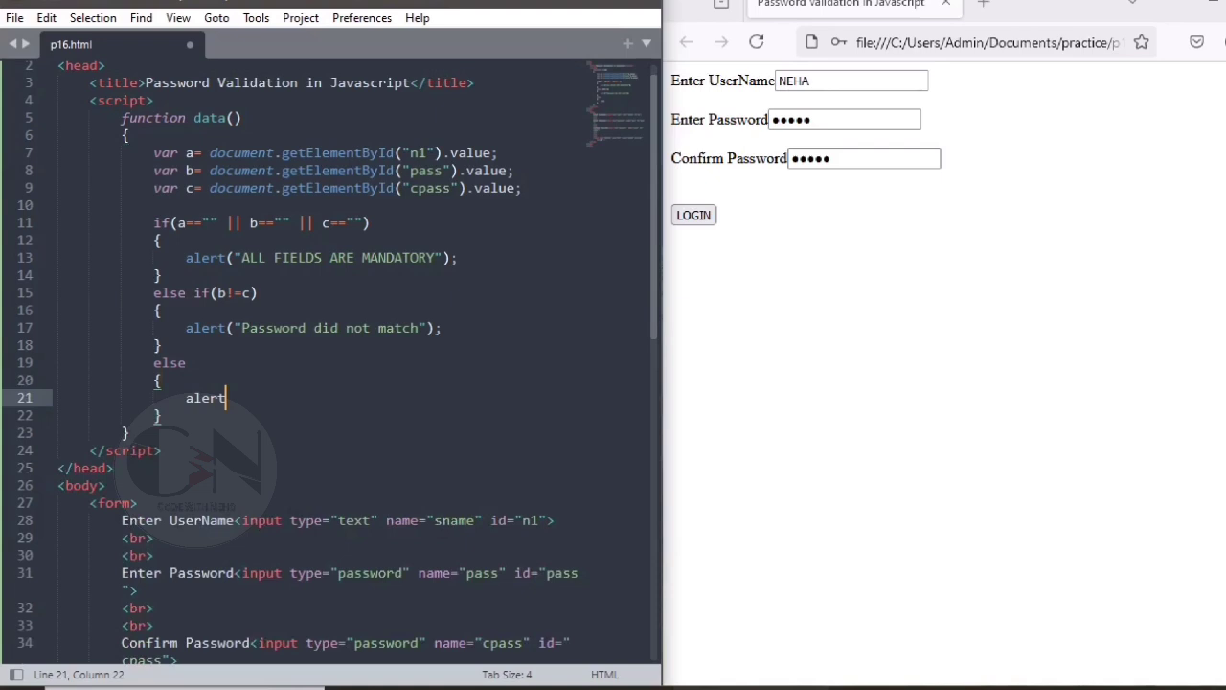
pyautogui.write('("L"')
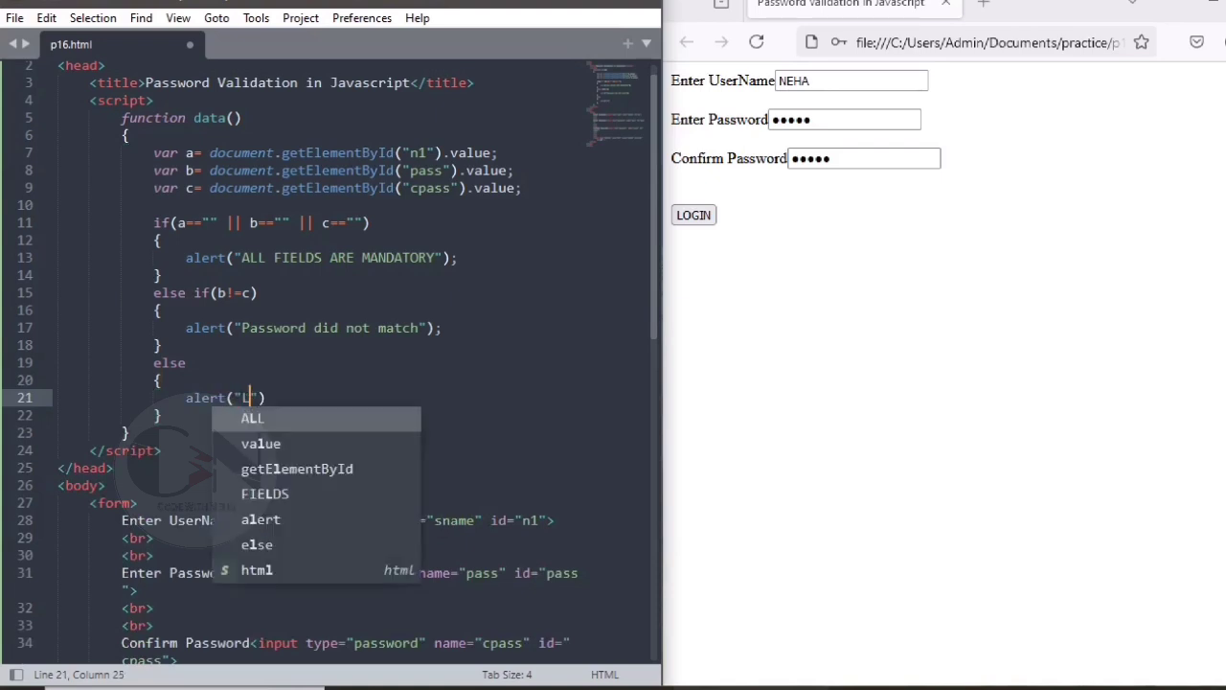
pyautogui.write('OGIN SUCCESS')
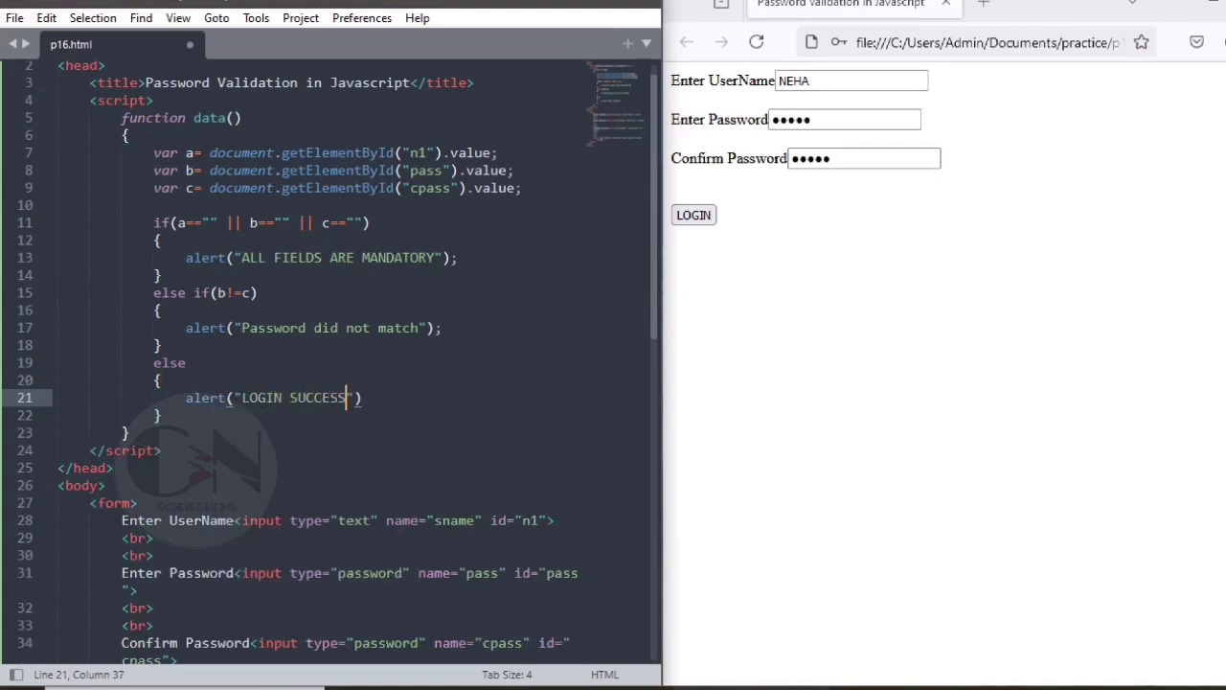
pyautogui.write('FUL");')
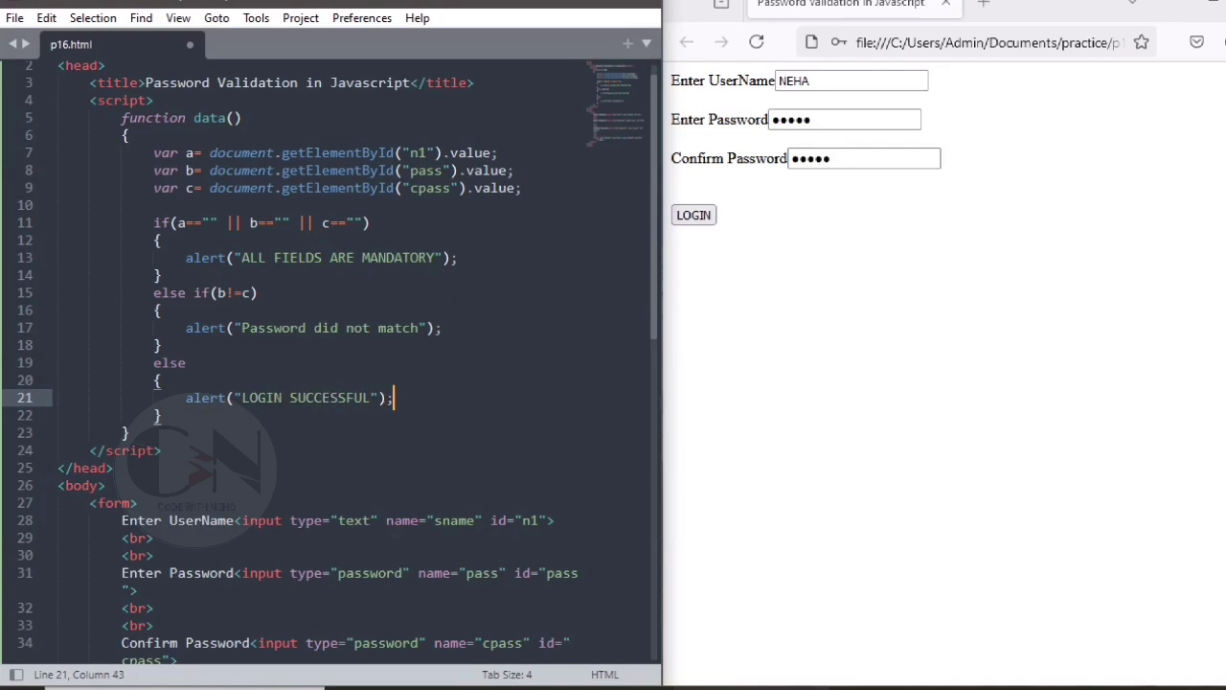